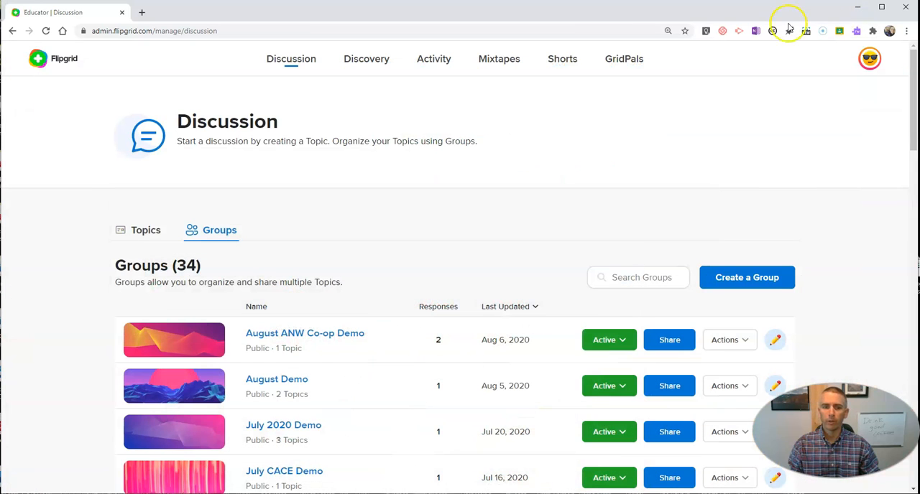
mouse_move(227, 136)
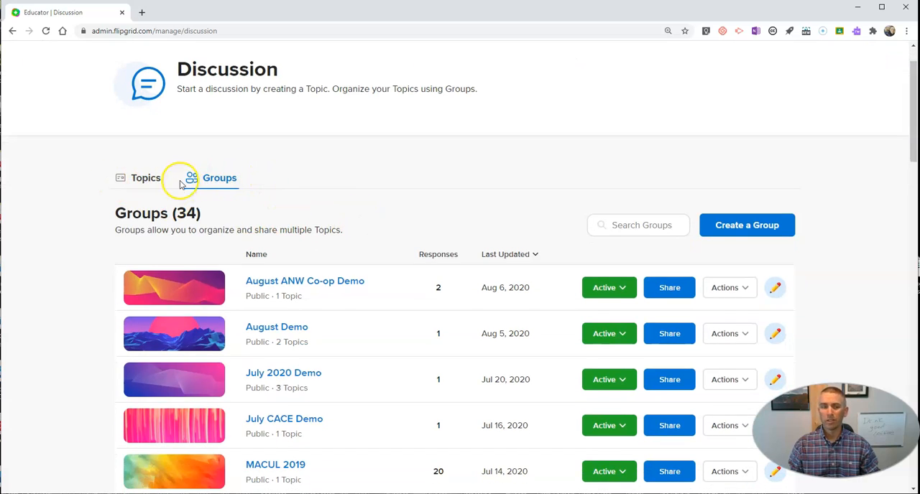
mouse_move(208, 210)
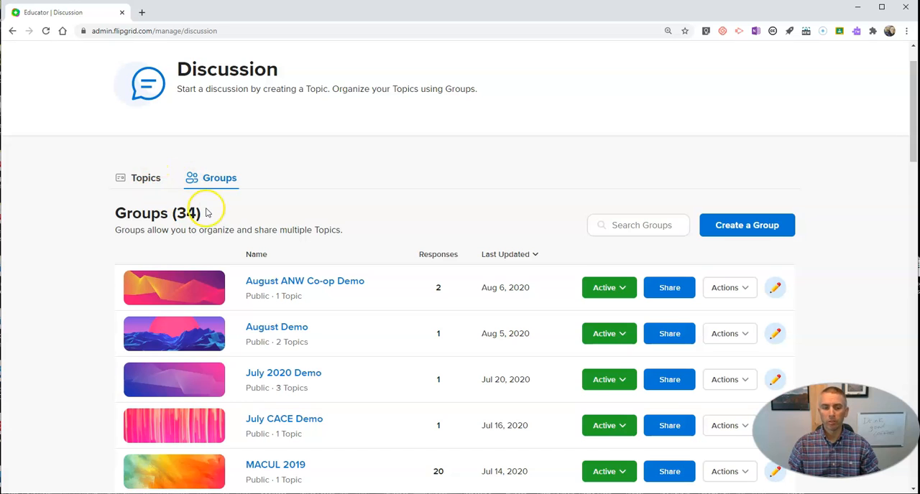
mouse_move(273, 217)
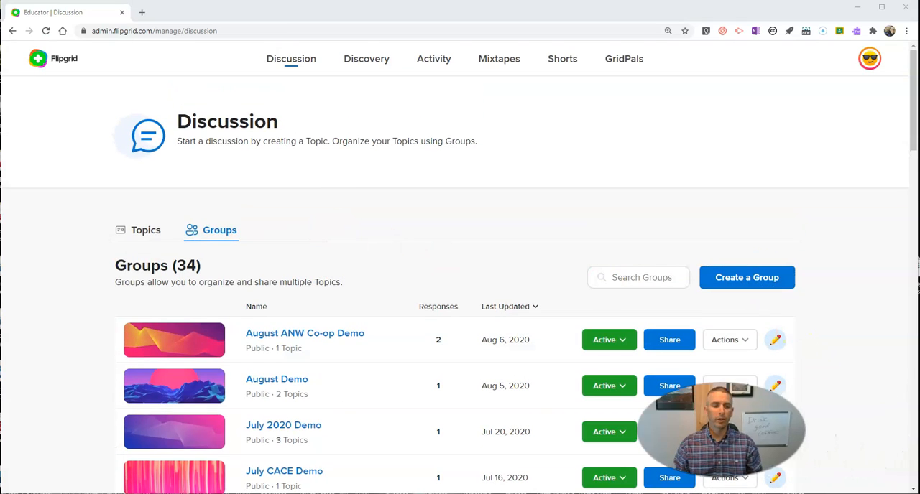
- Create a public group named 'August 2020 Demo 2' with a customized join code
left_click(745, 277)
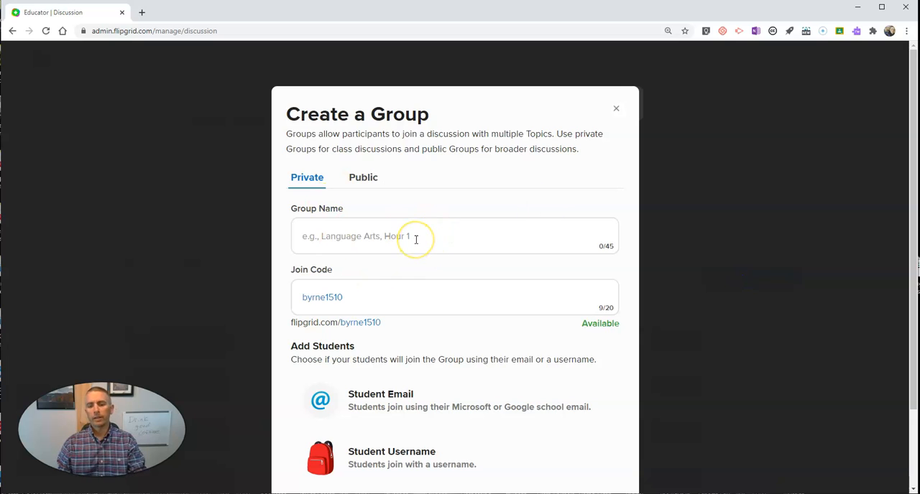
mouse_move(352, 230)
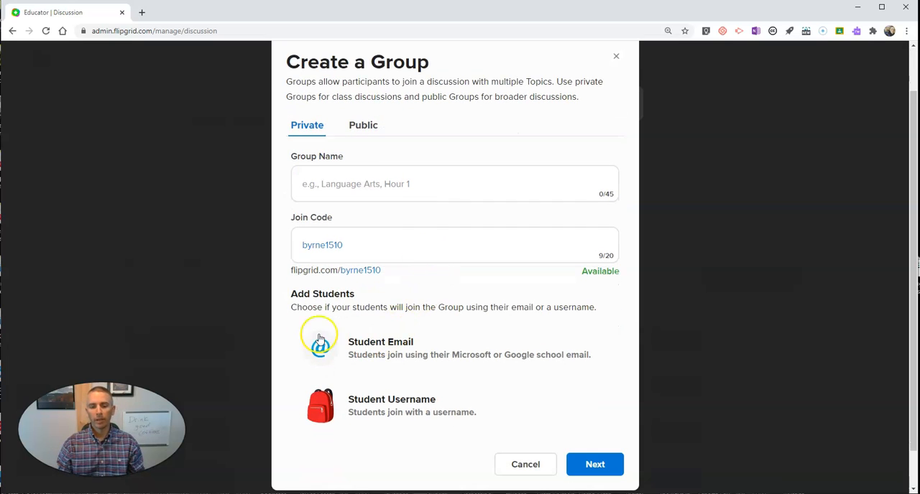
mouse_move(384, 406)
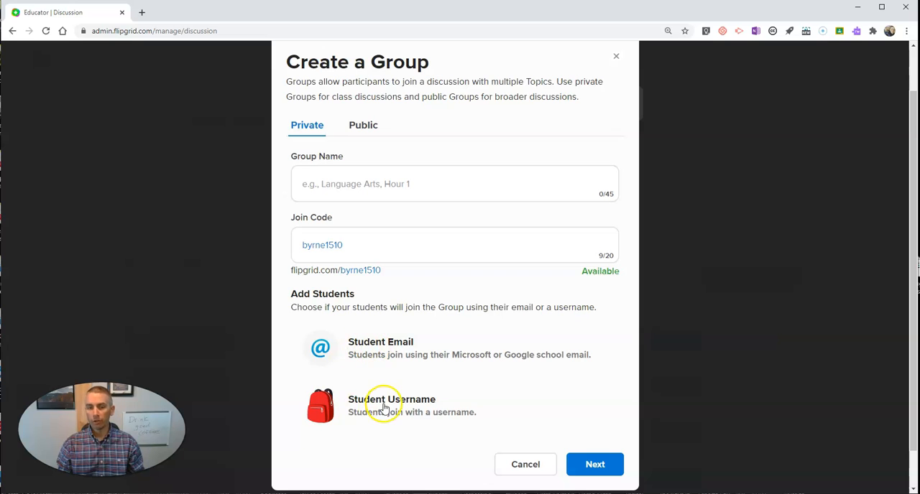
left_click(363, 125)
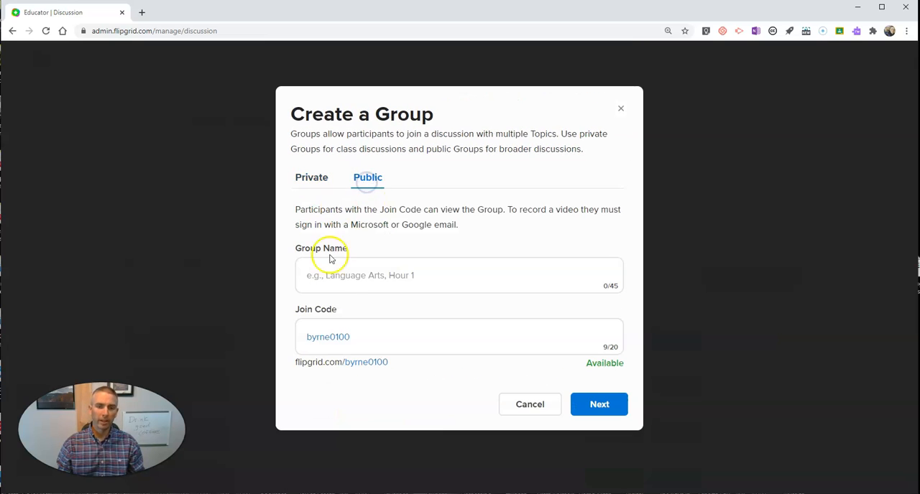
left_click(459, 275)
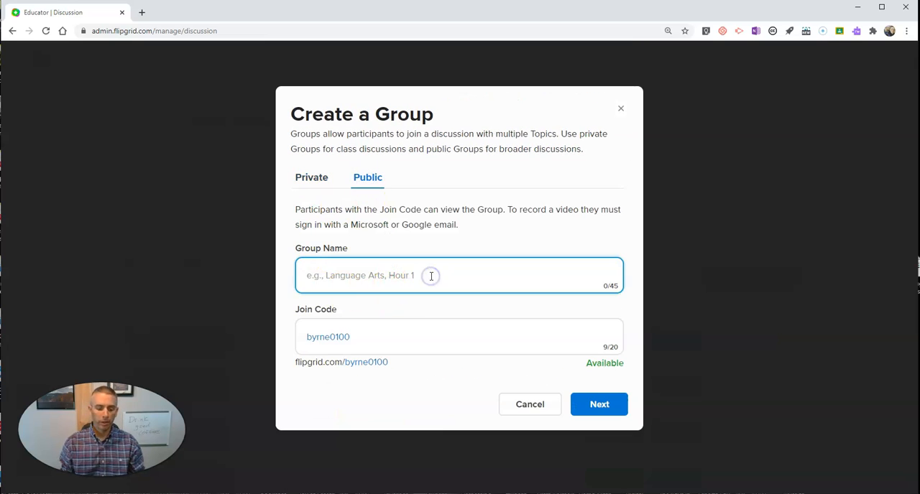
type("August")
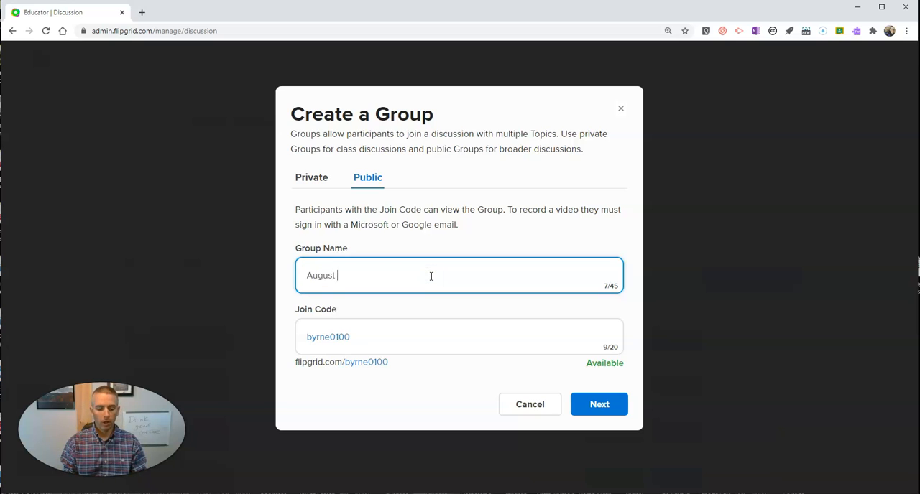
type("2020 Demo")
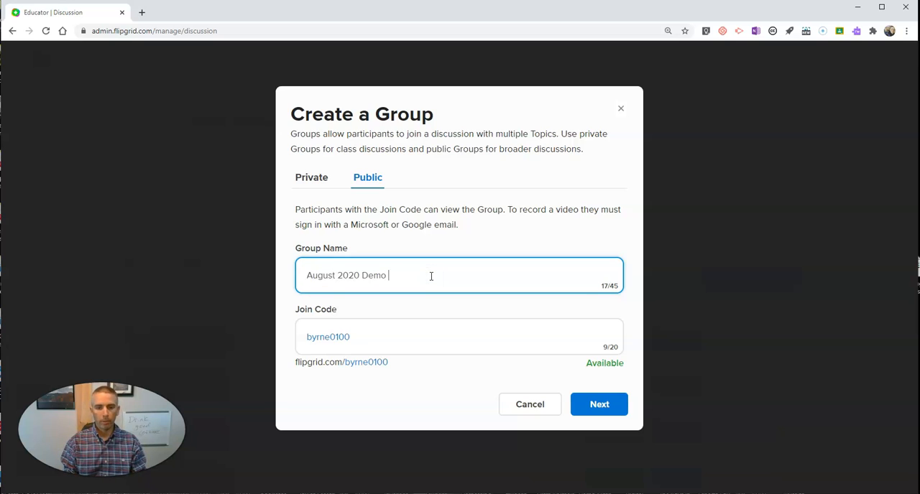
type("2")
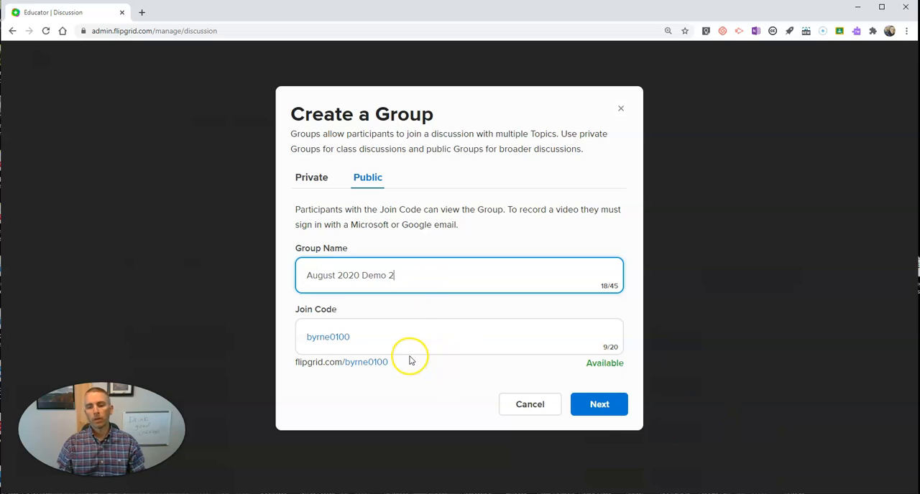
mouse_move(340, 364)
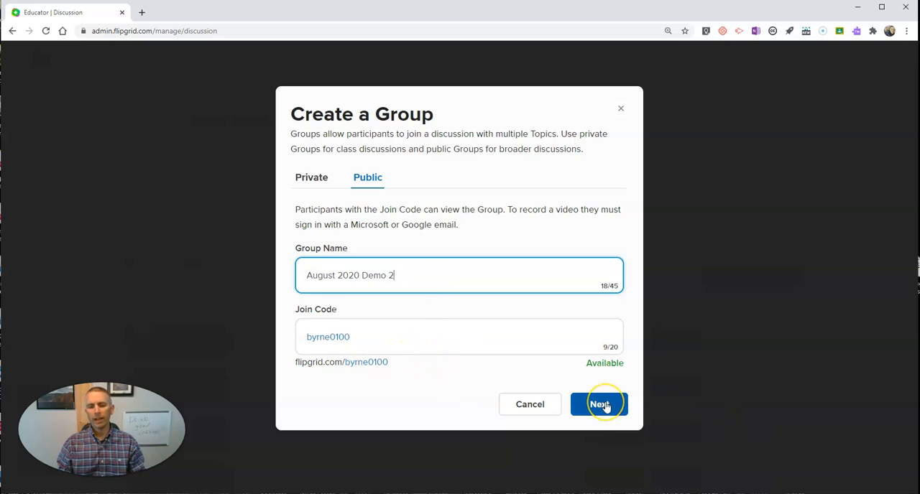
left_click(459, 336)
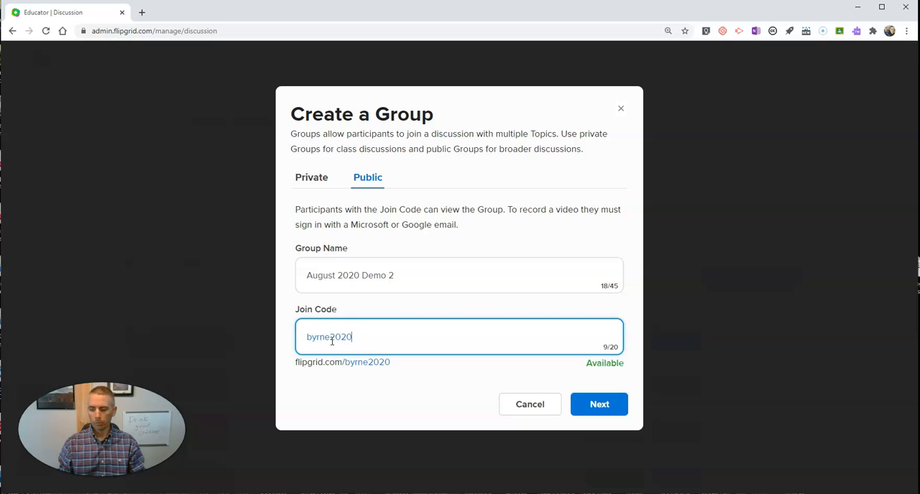
type("2")
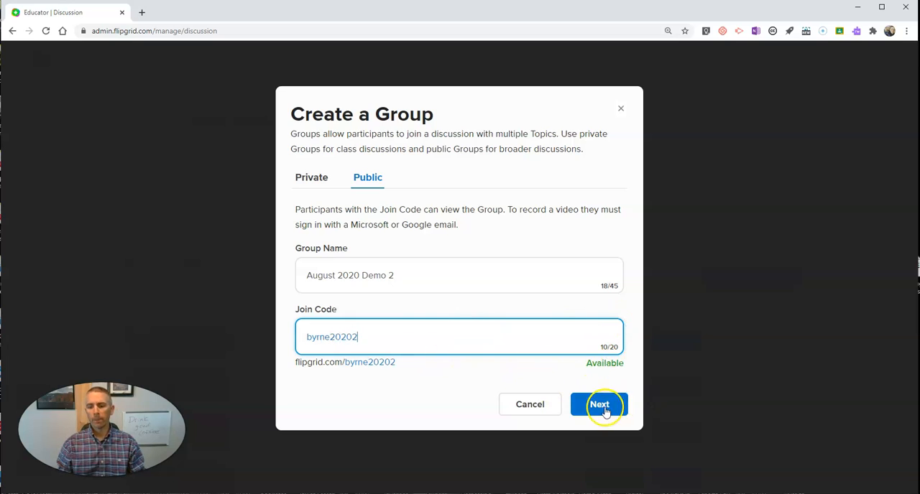
- Browse the existing topics list, then skip duplicating any topics into the new group
left_click(598, 405)
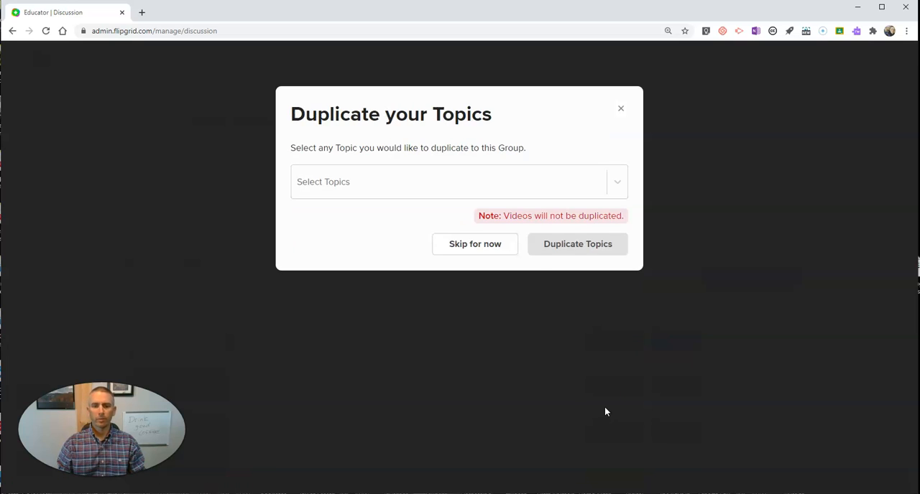
left_click(453, 181)
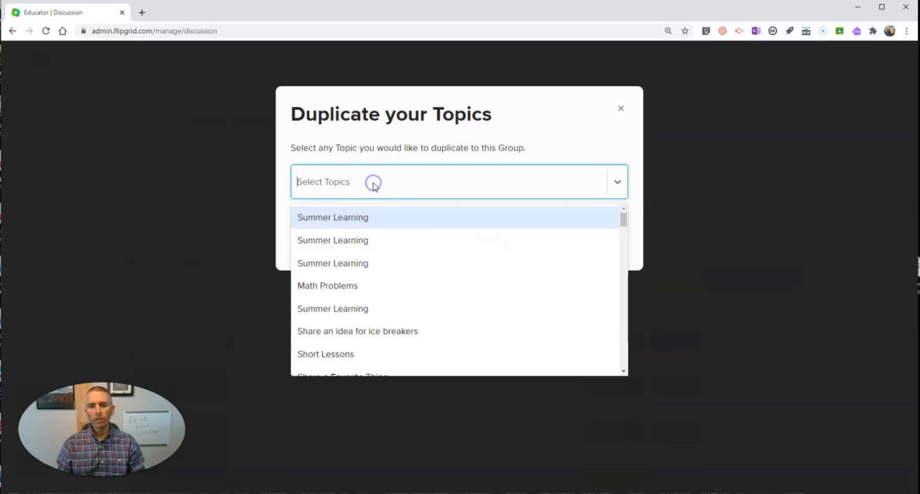
scroll("down", 3)
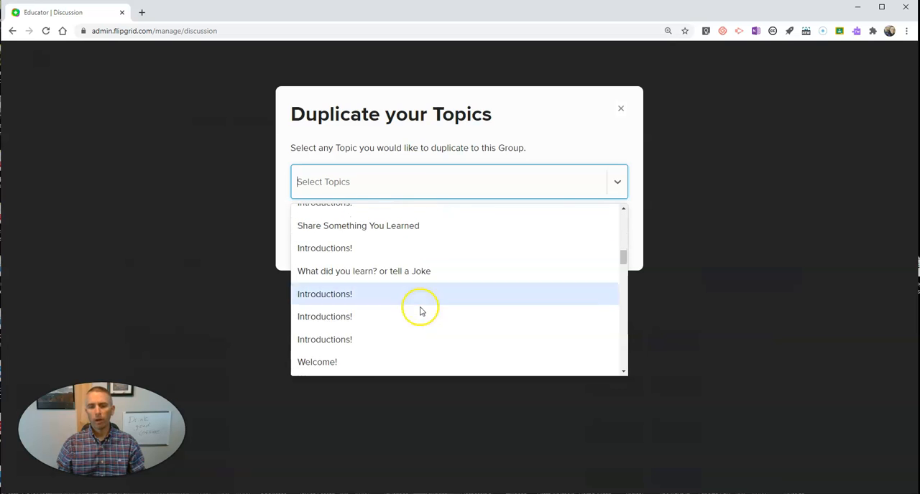
mouse_move(421, 316)
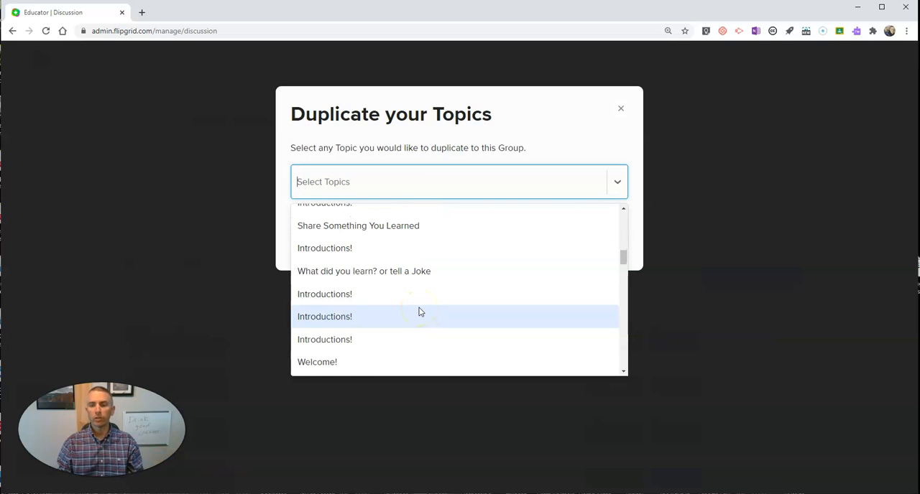
scroll("down", 3)
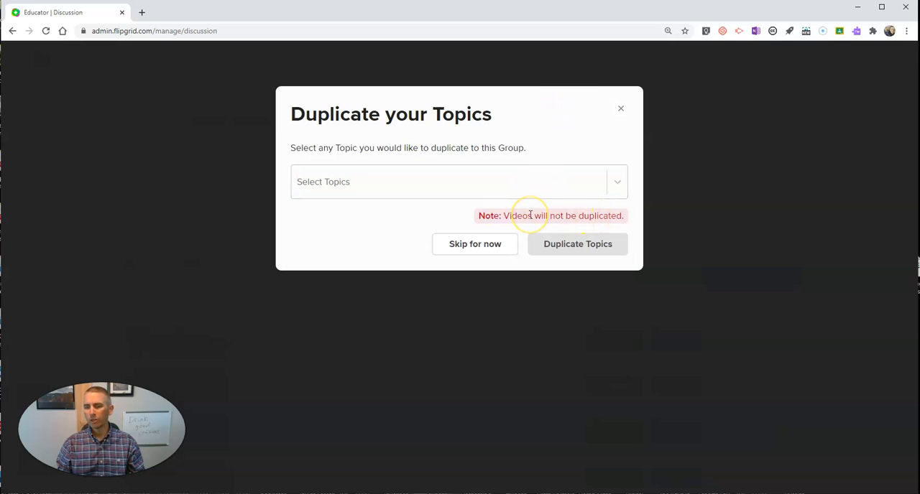
mouse_move(531, 216)
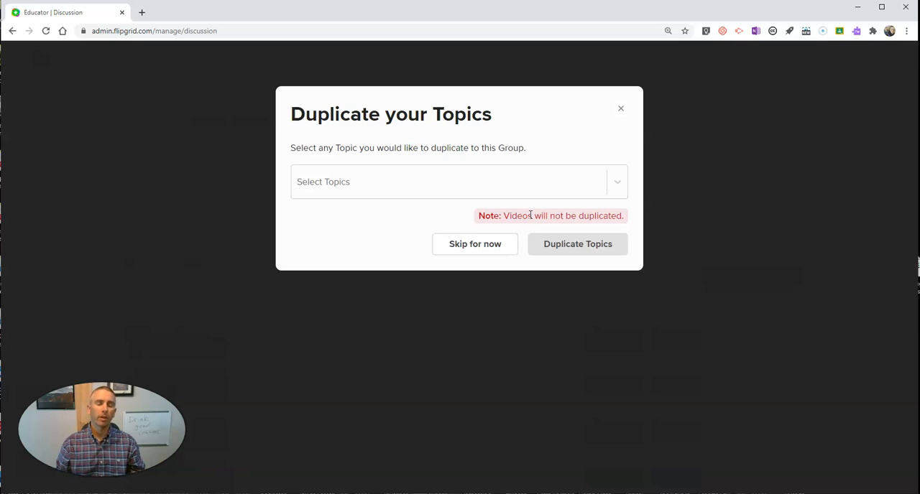
mouse_move(506, 183)
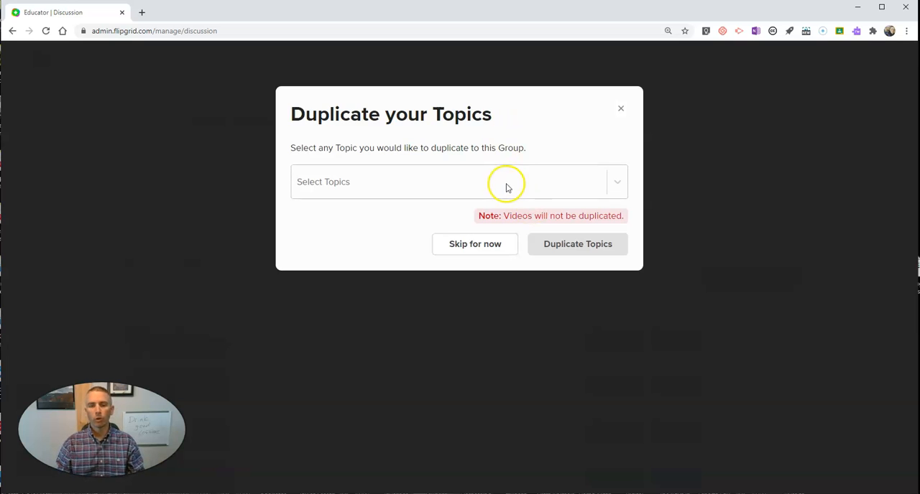
left_click(474, 244)
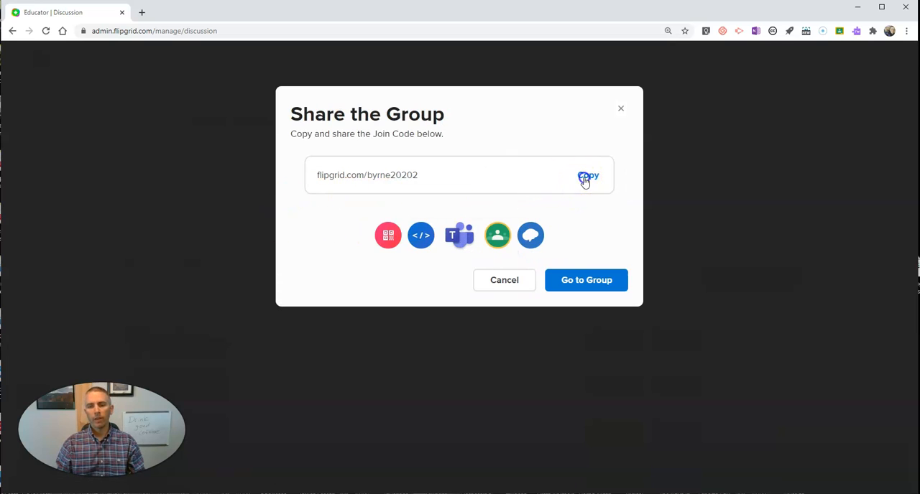
- Copy the group's join link from the Share the Group dialog
left_click(588, 175)
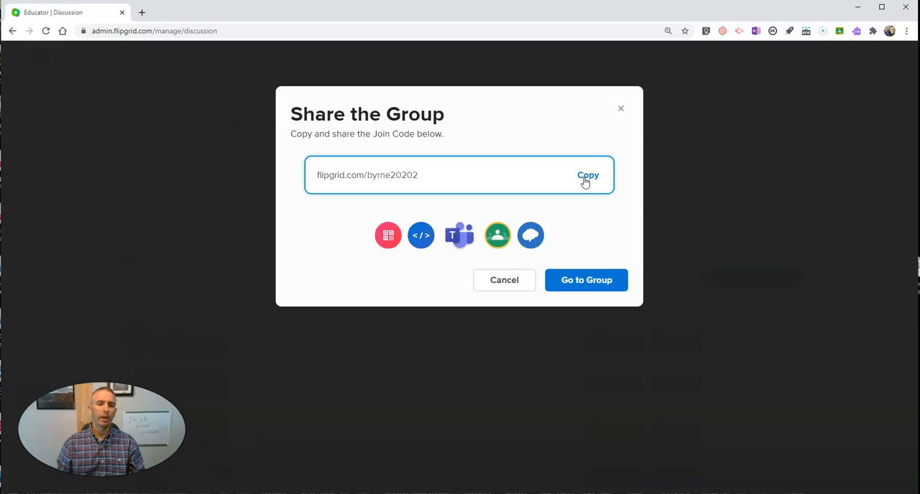
mouse_move(496, 235)
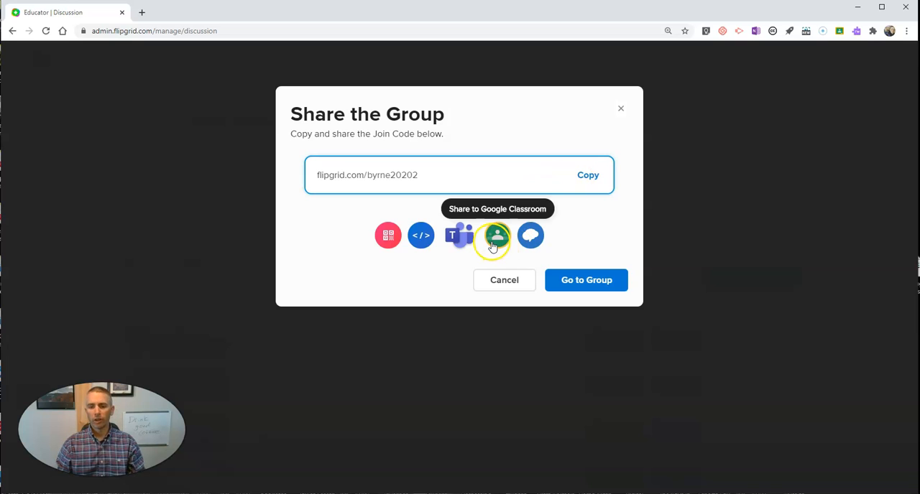
mouse_move(530, 235)
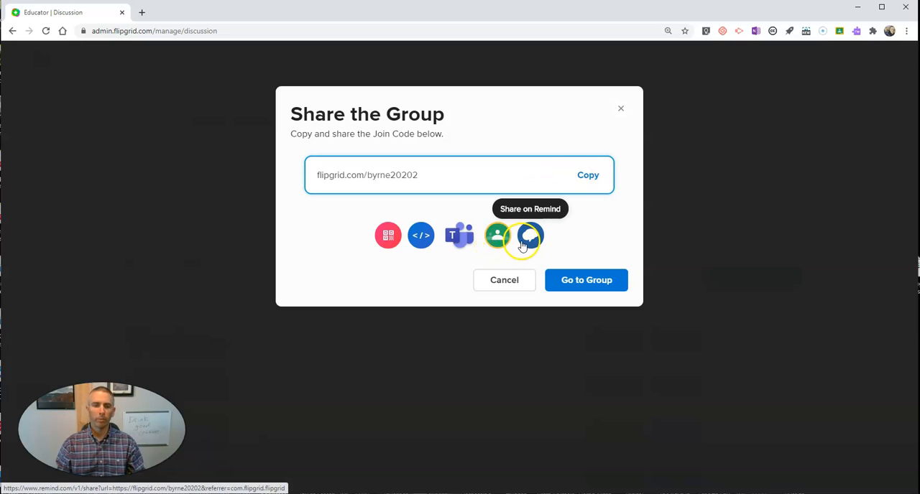
mouse_move(420, 236)
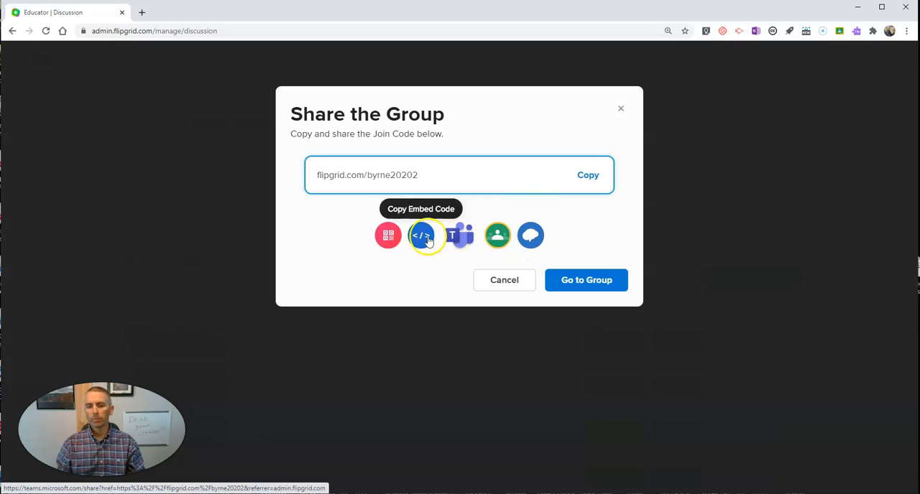
mouse_move(388, 236)
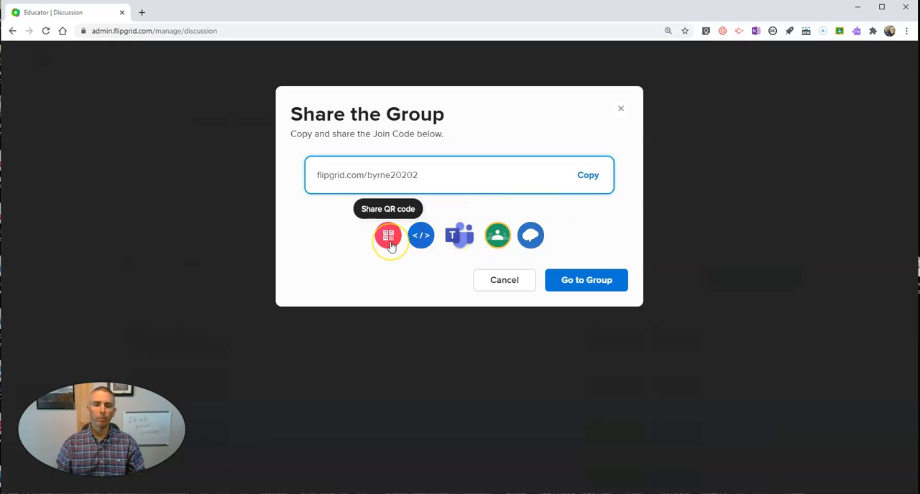
mouse_move(586, 280)
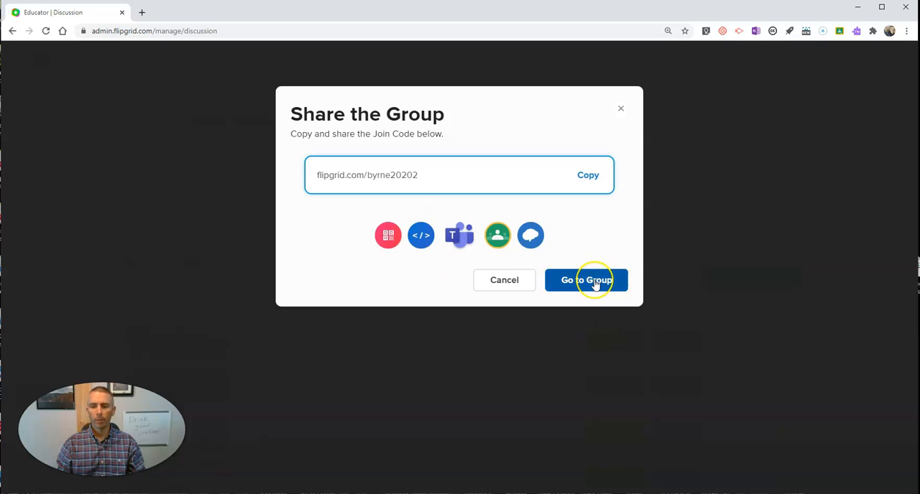
- Open the August 2020 Demo 2 group page and scroll to its empty Topics section
left_click(585, 279)
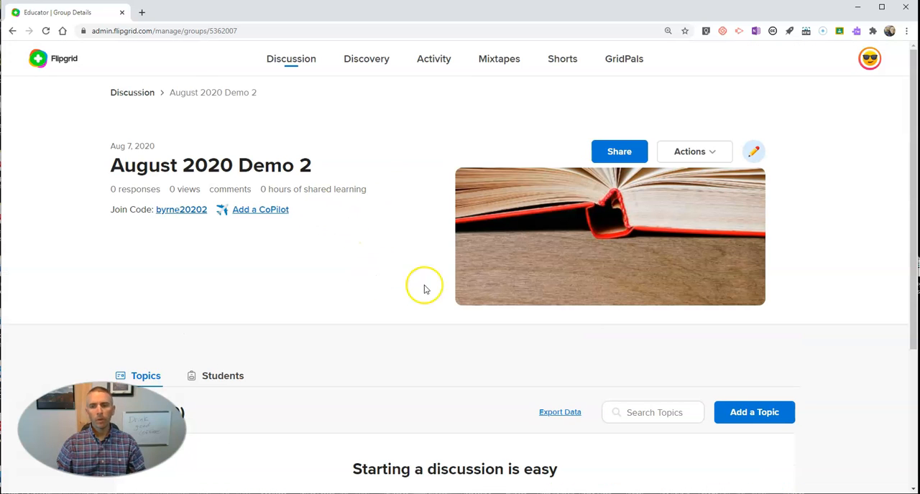
scroll("down", 3)
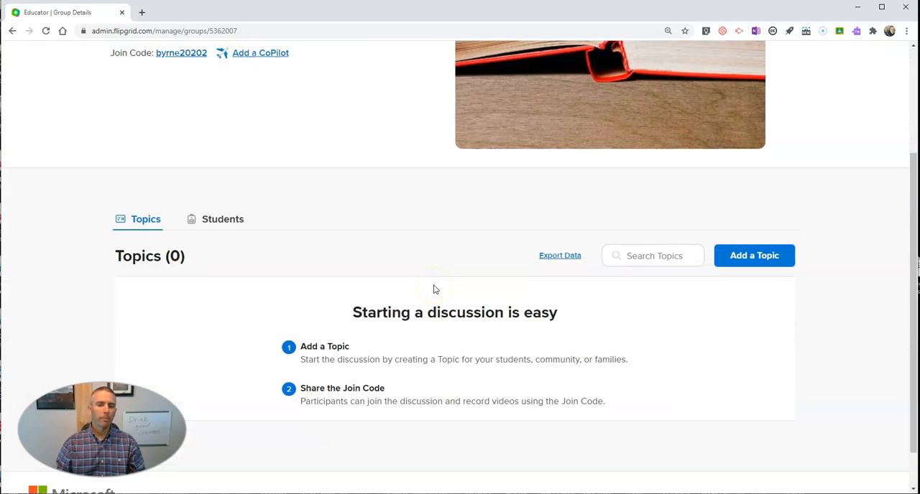
left_click(753, 255)
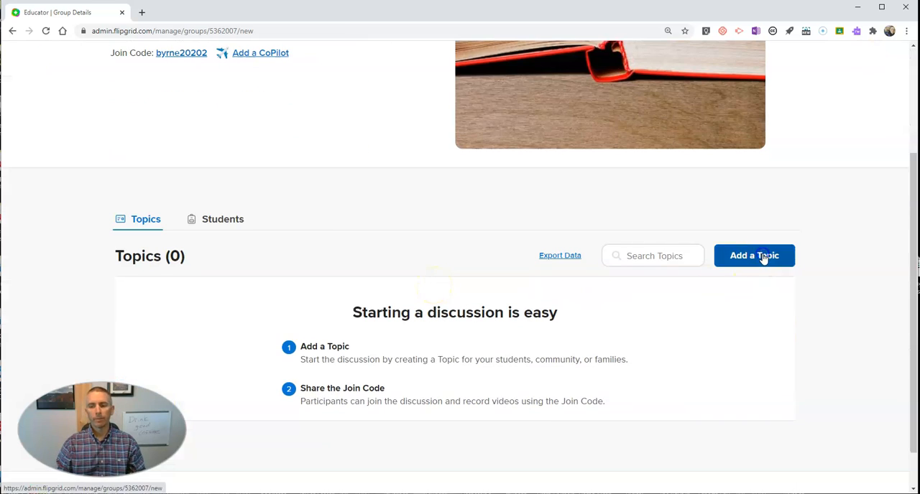
- Add a topic titled 'Summer Learning' with prompt 'Share something fun you learned this summer.'
left_click(754, 255)
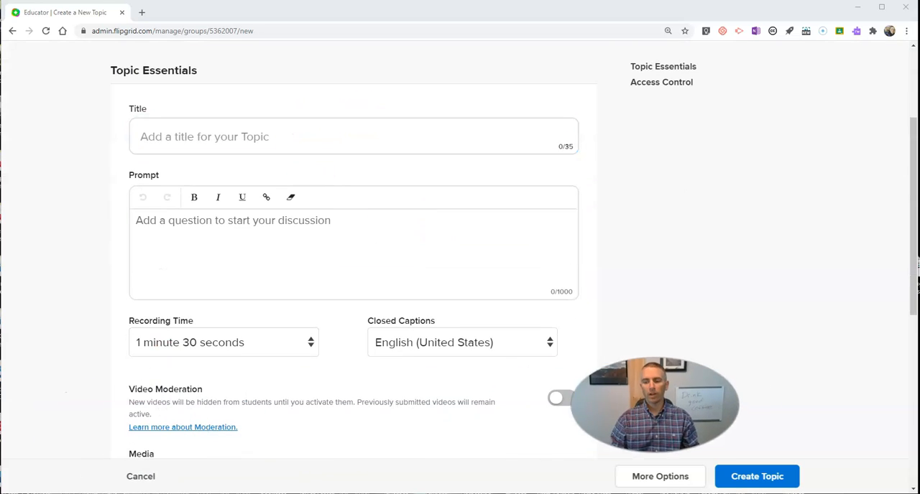
left_click(330, 137)
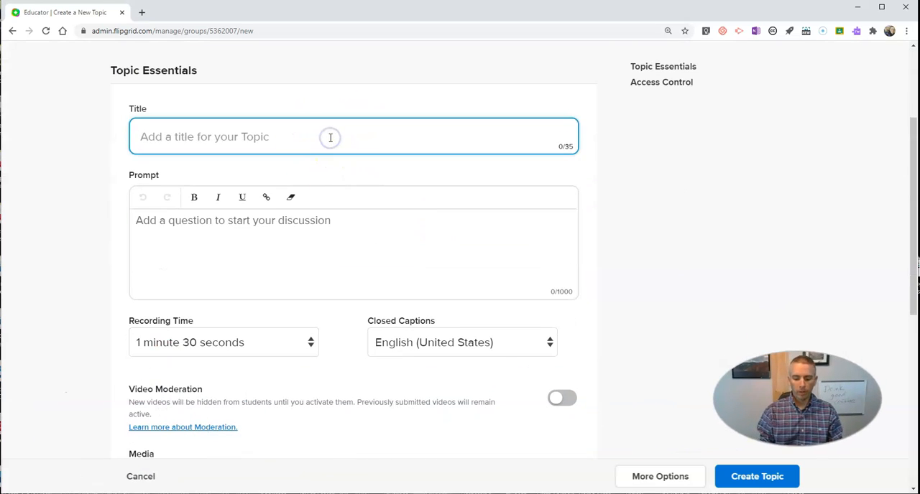
type("Summer Learning")
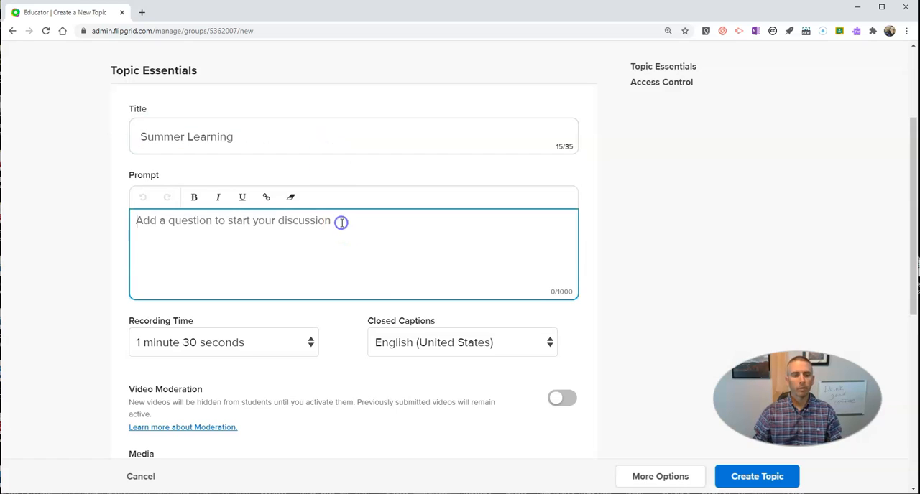
type("Share some")
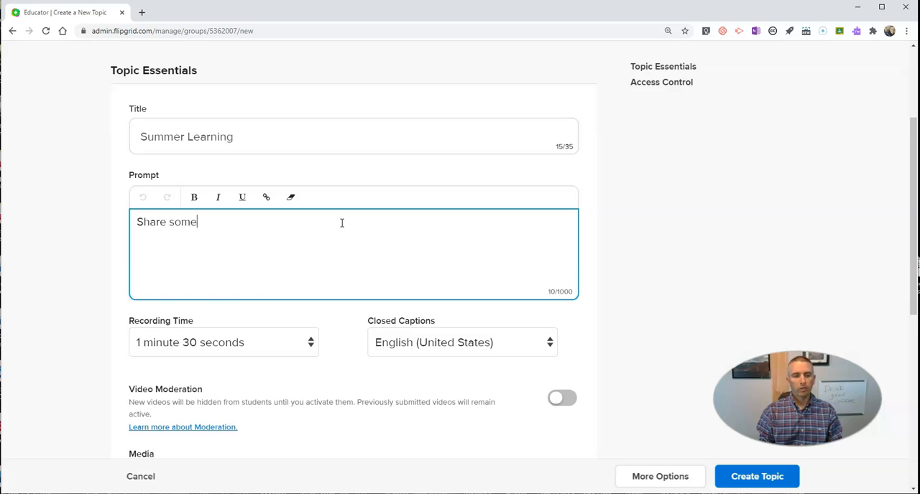
type("thing")
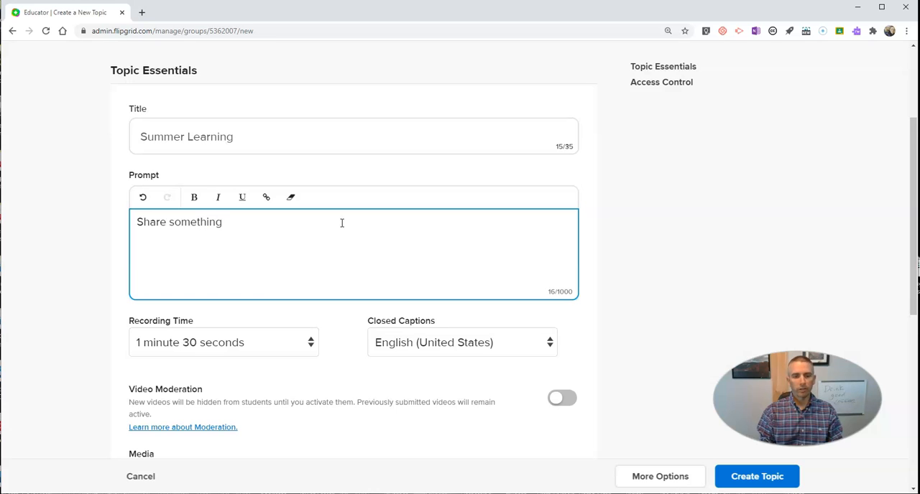
type("fun you learned")
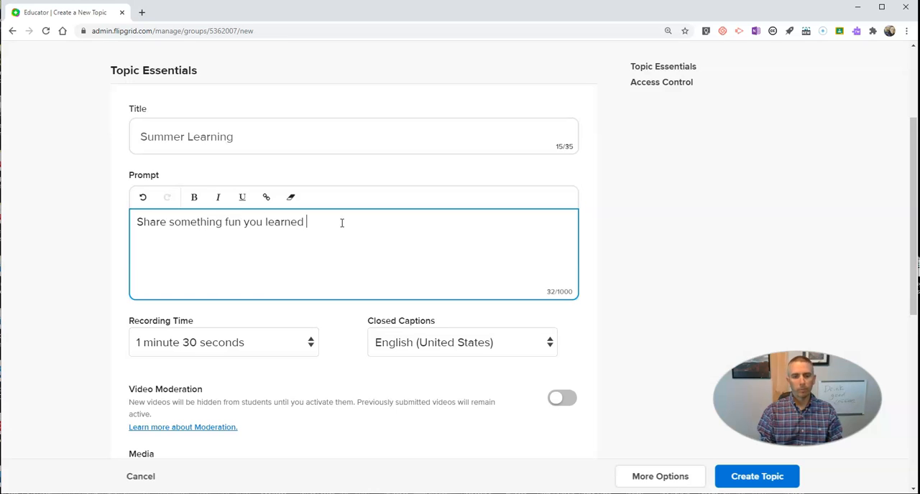
type("this summer.")
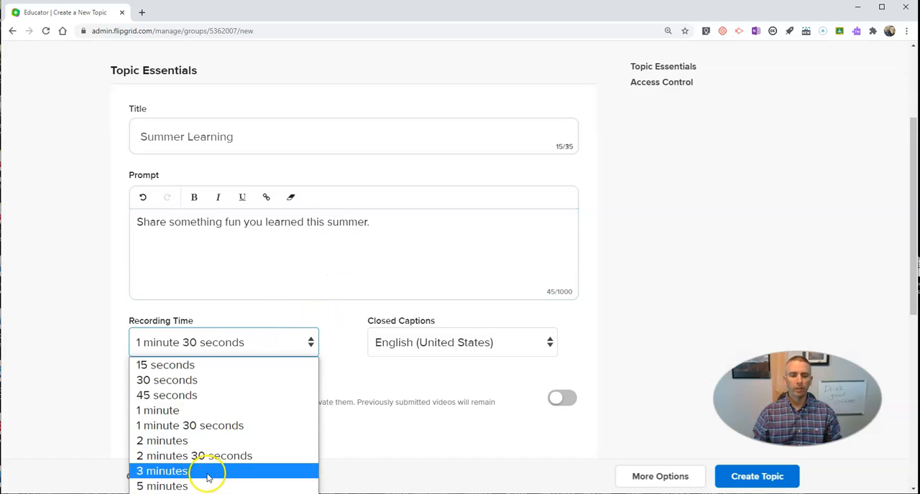
- Set 1-minute recording time, English (United States) captions, and turn on video moderation
left_click(157, 410)
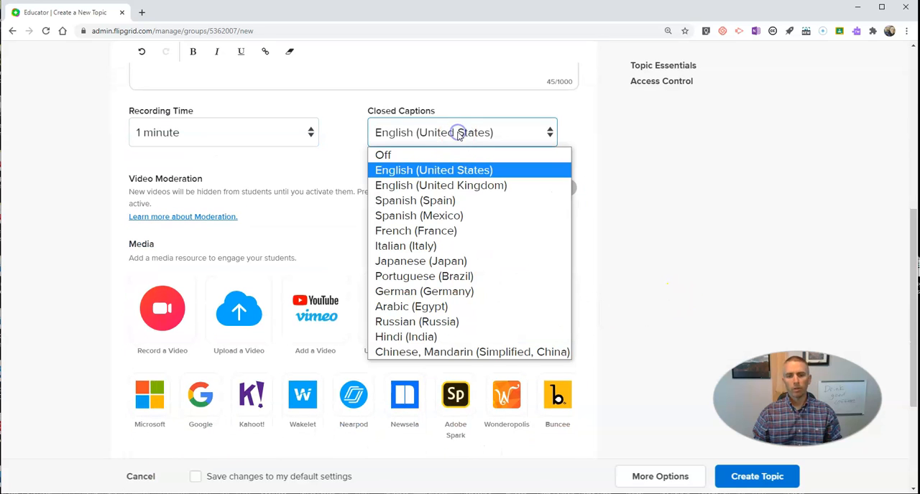
left_click(433, 170)
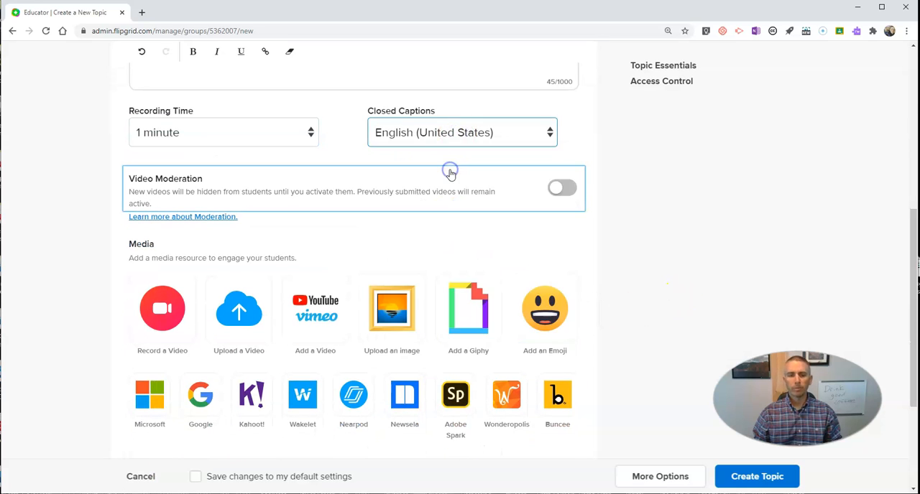
left_click(562, 187)
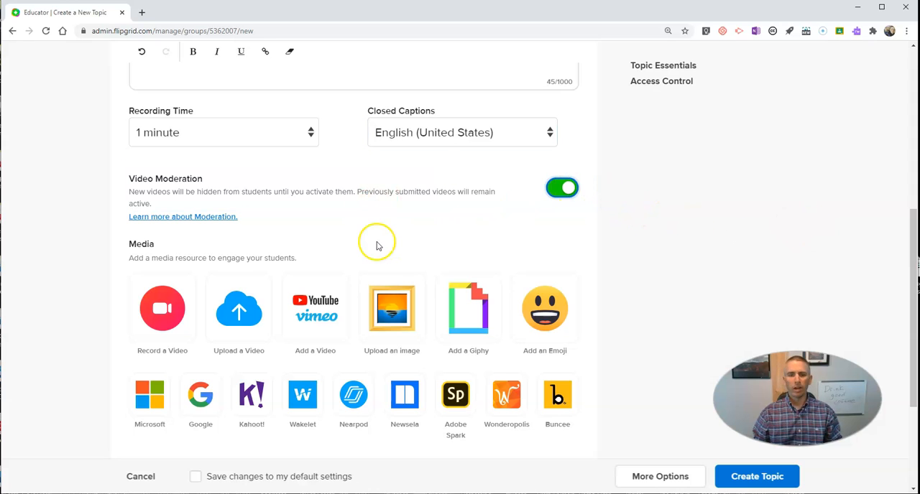
scroll("down", 3)
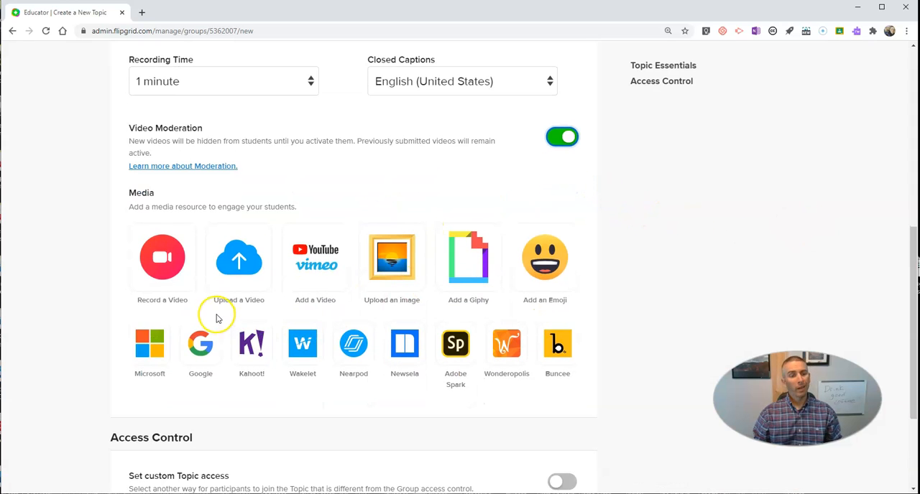
mouse_move(189, 300)
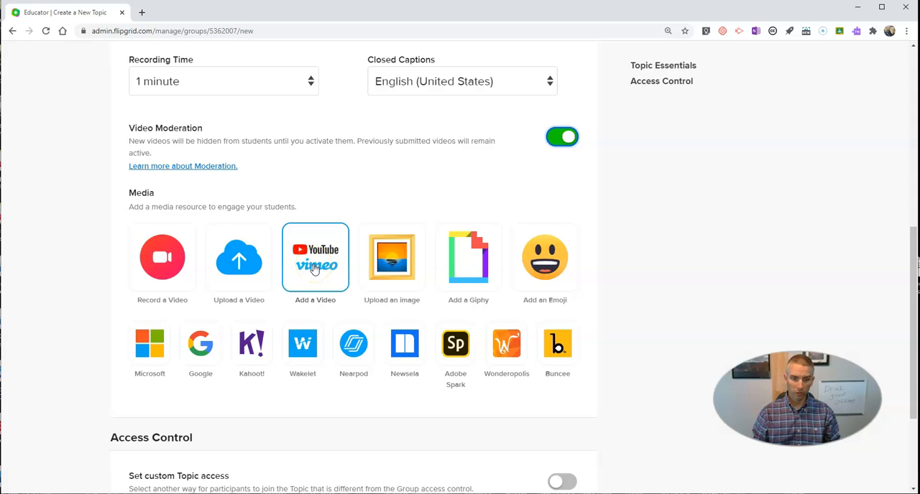
mouse_move(303, 343)
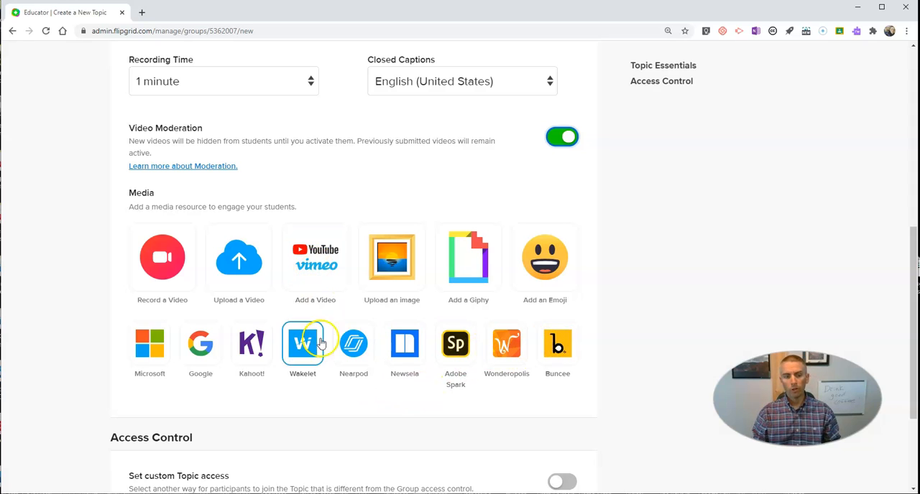
mouse_move(506, 344)
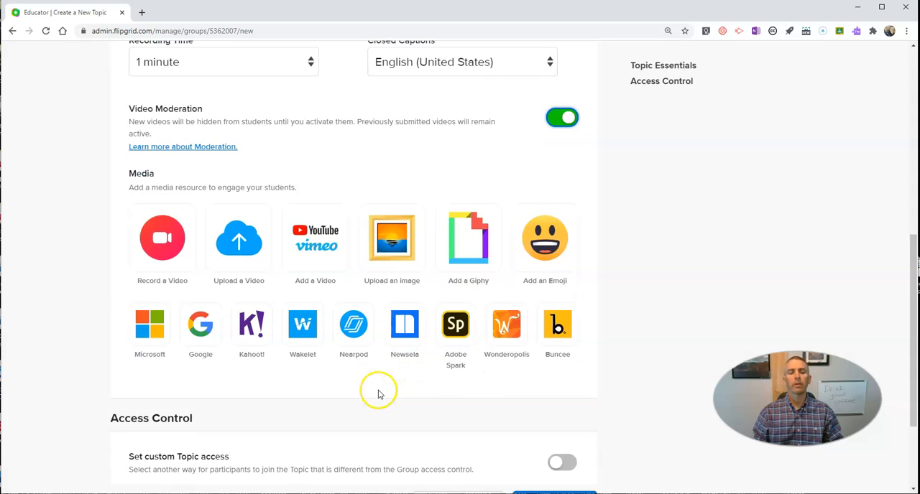
scroll("down", 3)
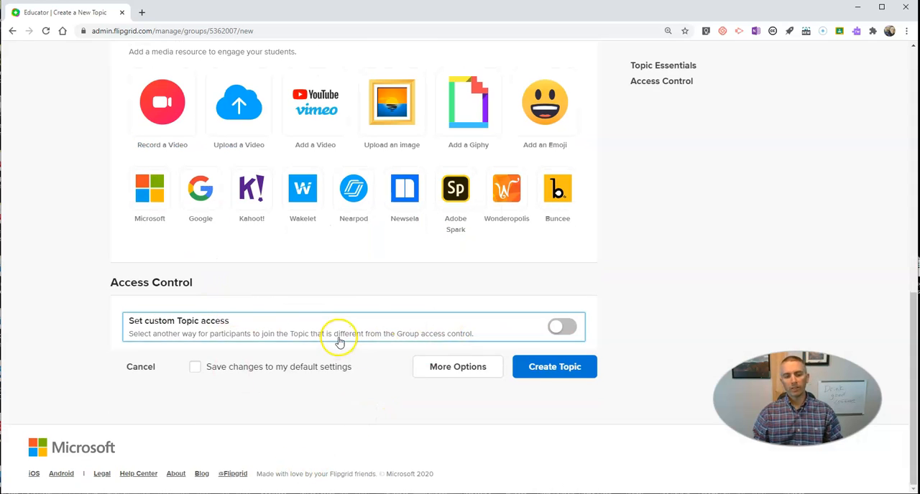
mouse_move(590, 334)
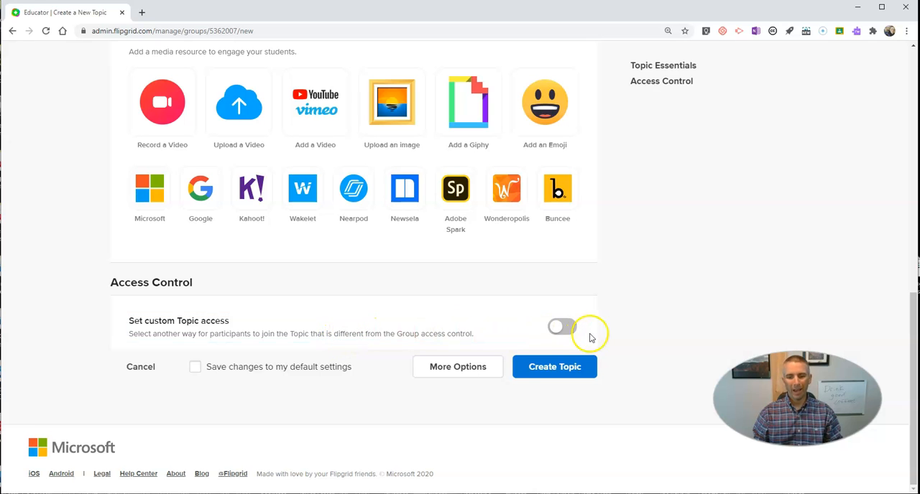
left_click(562, 327)
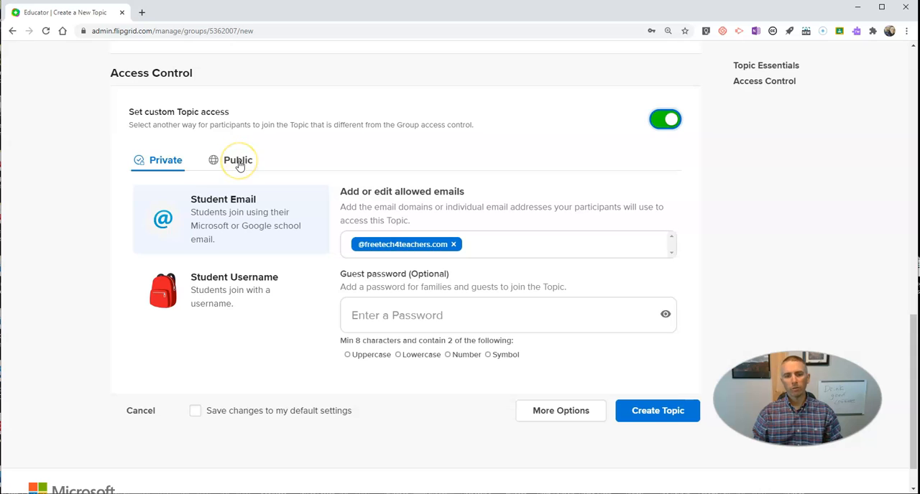
left_click(238, 159)
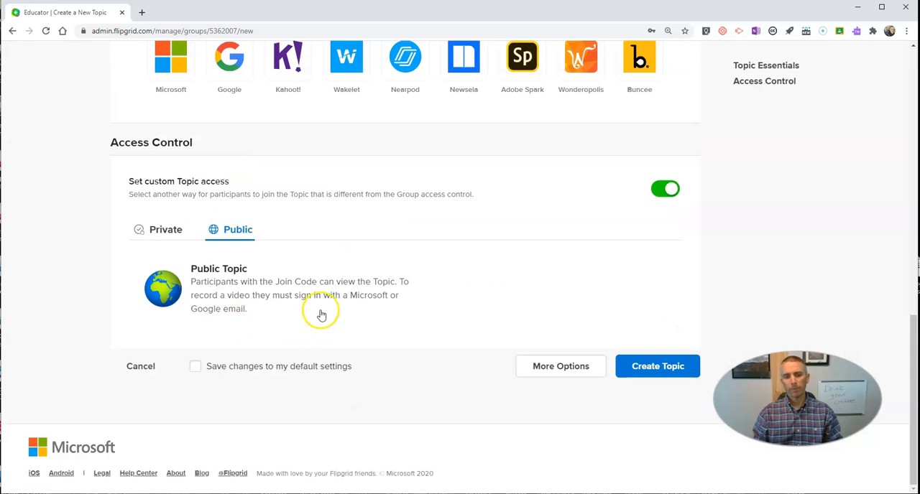
mouse_move(657, 366)
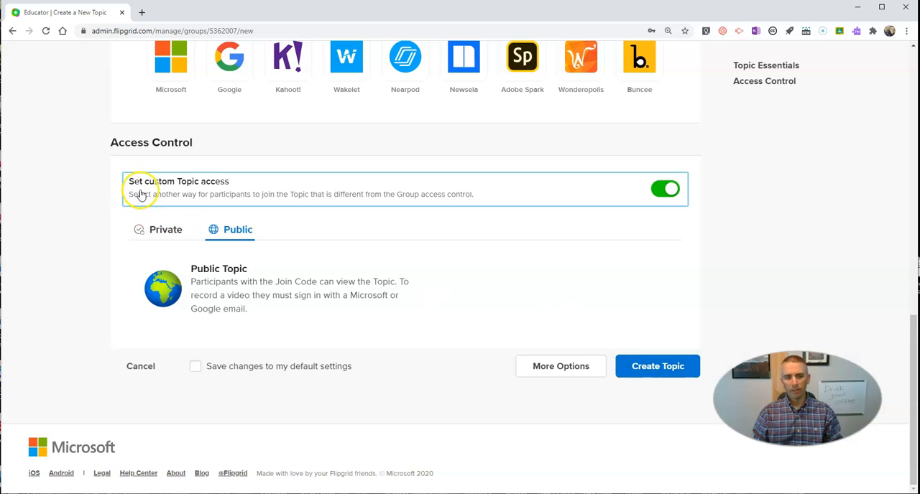
mouse_move(236, 201)
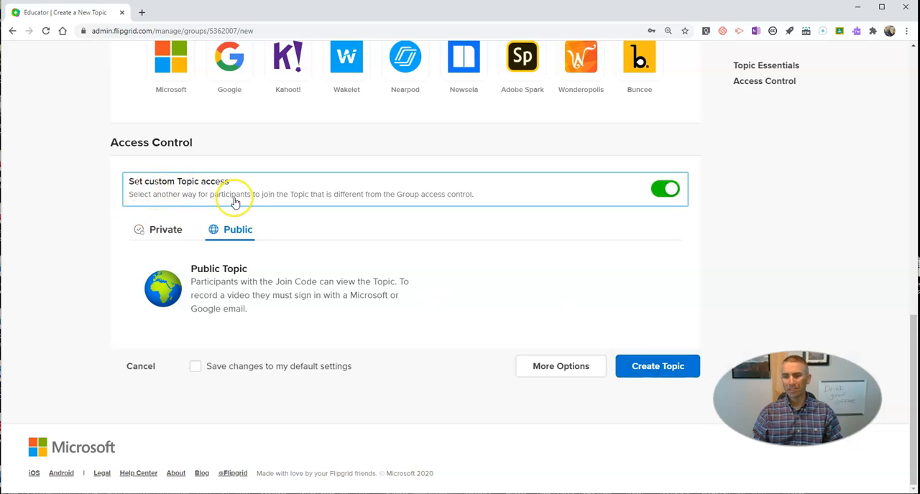
mouse_move(235, 201)
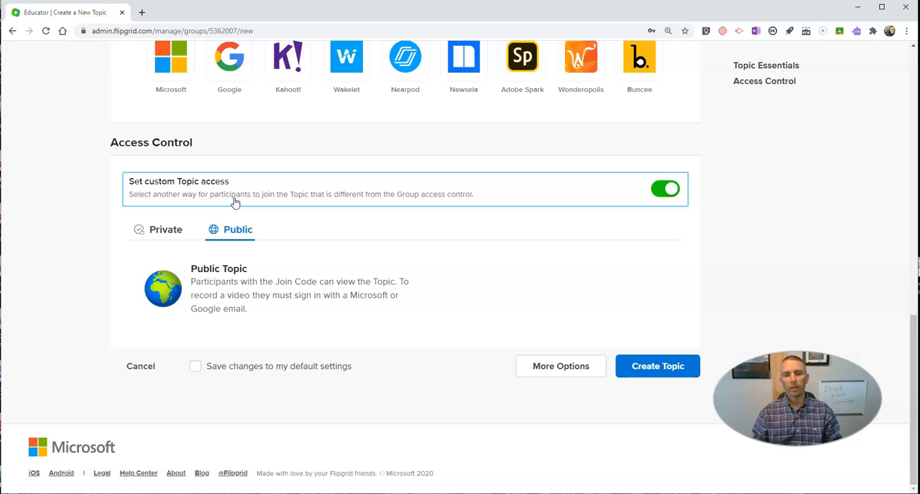
left_click(165, 229)
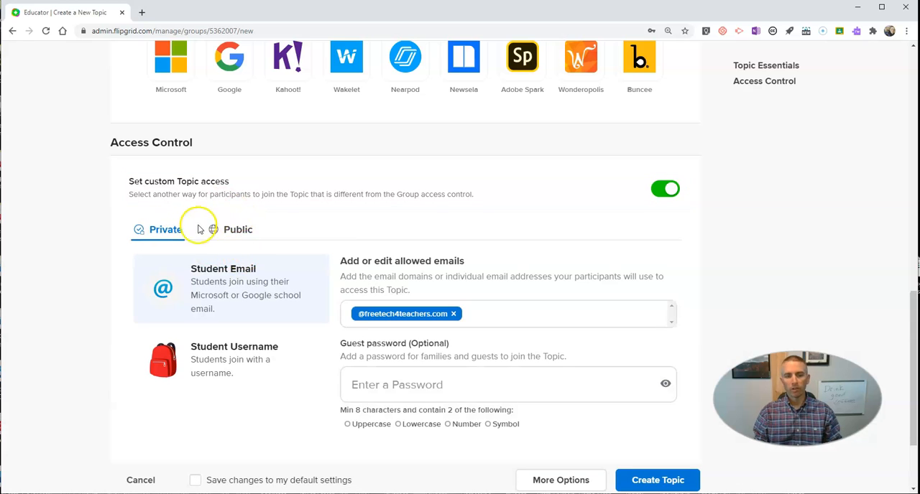
mouse_move(170, 252)
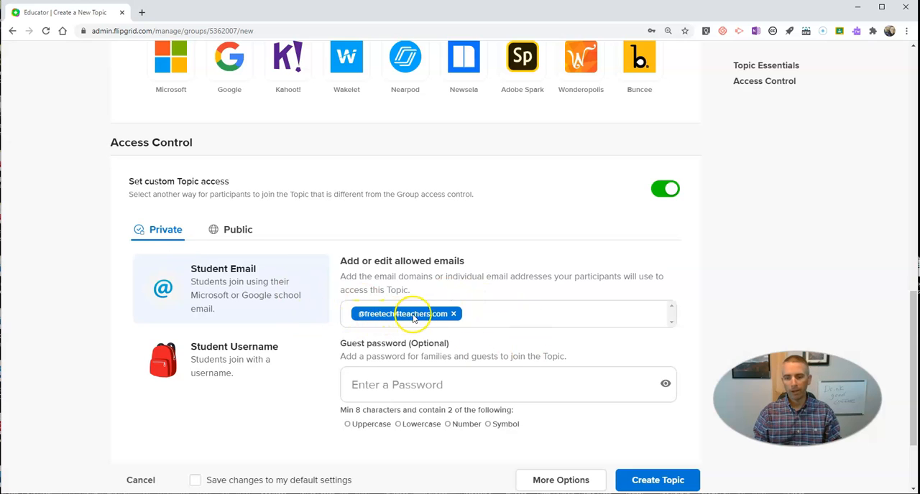
mouse_move(275, 233)
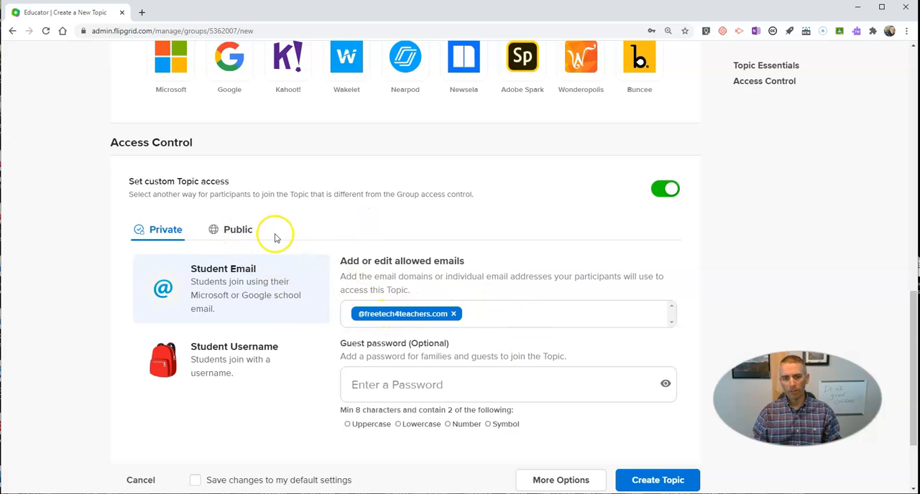
left_click(237, 229)
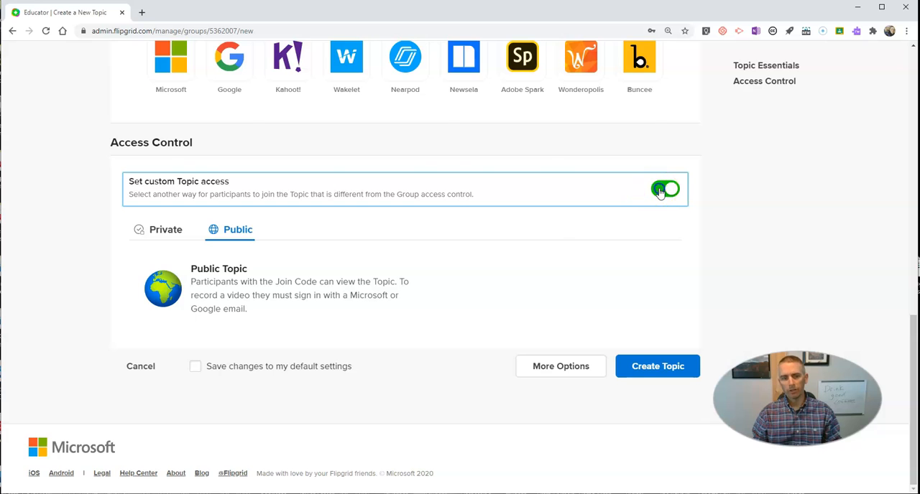
left_click(664, 189)
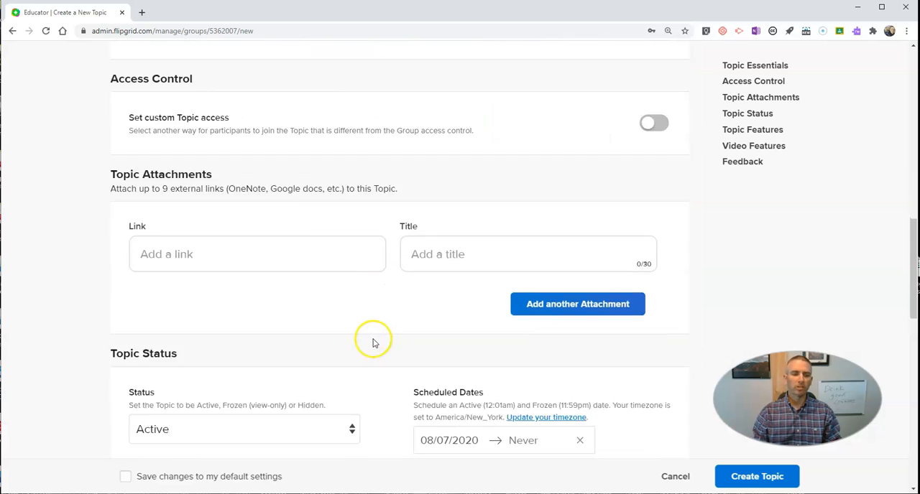
- Turn on Likes so students can like each other's videos
scroll("down", 3)
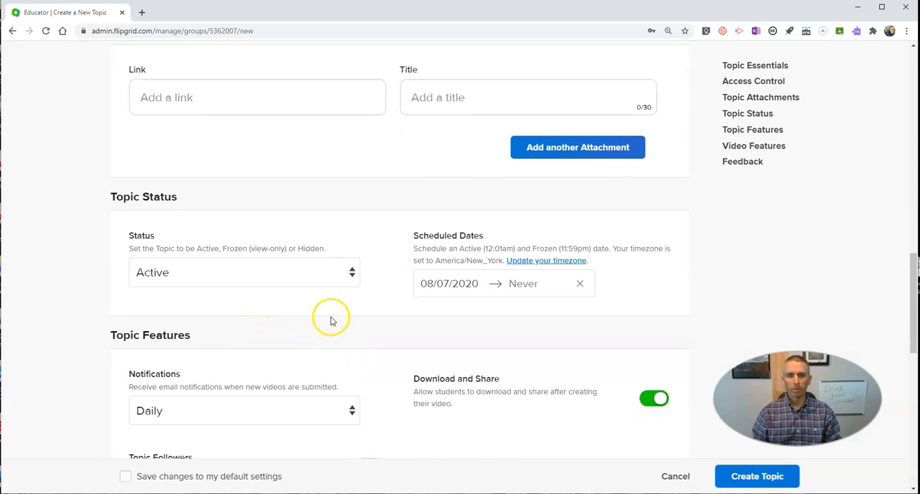
scroll("up", 3)
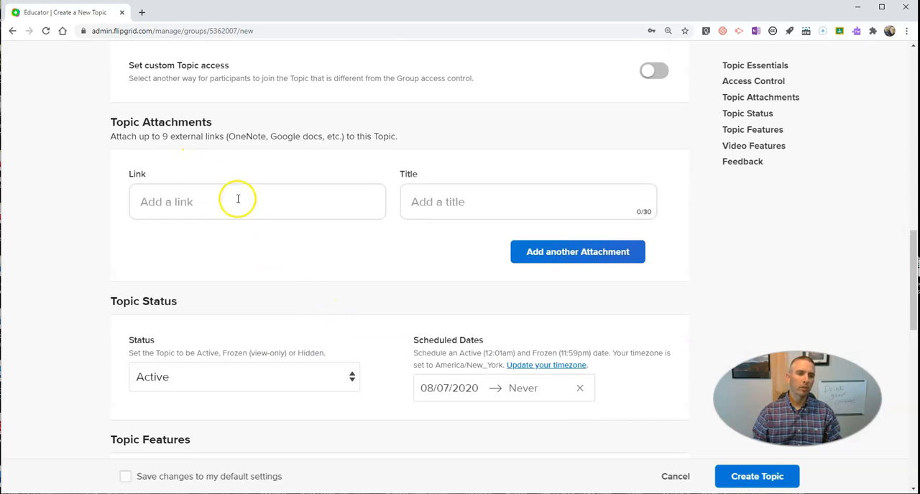
scroll("down", 3)
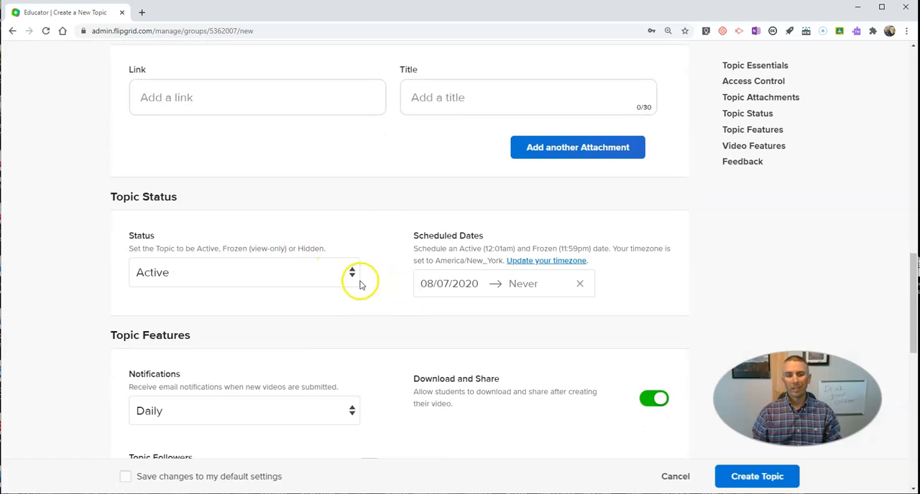
left_click(448, 283)
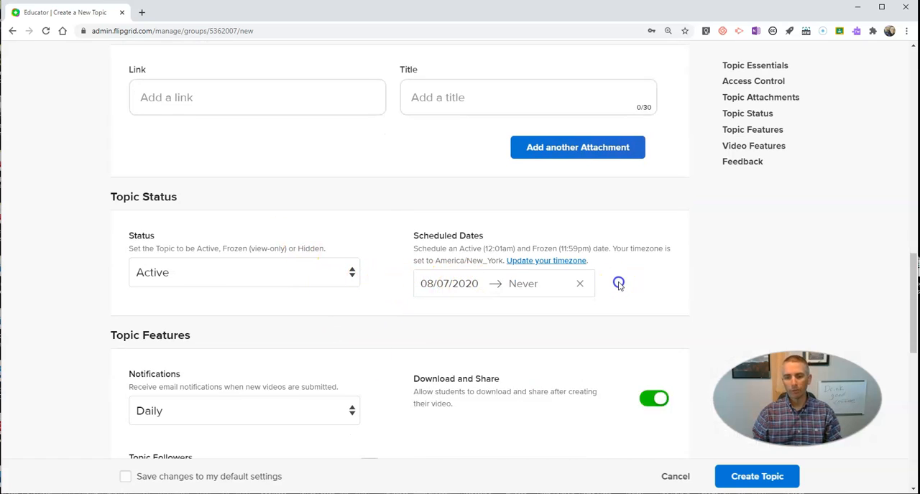
scroll("down", 3)
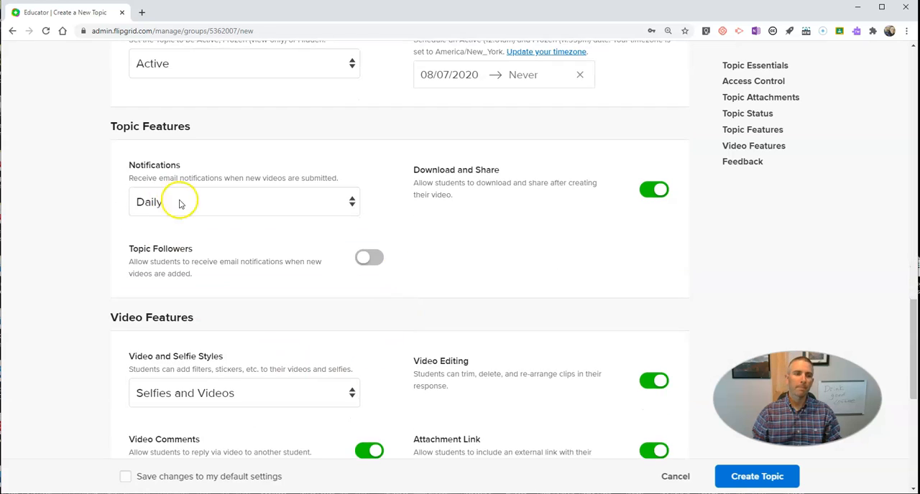
scroll("down", 3)
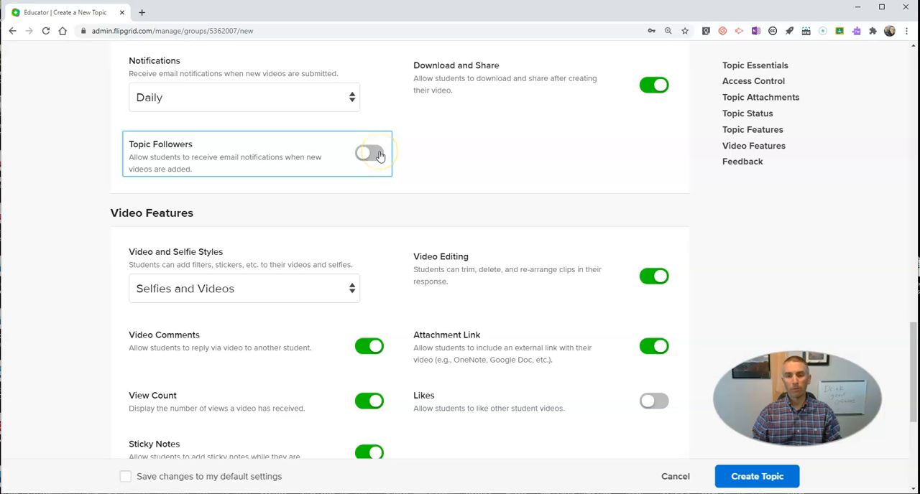
scroll("down", 3)
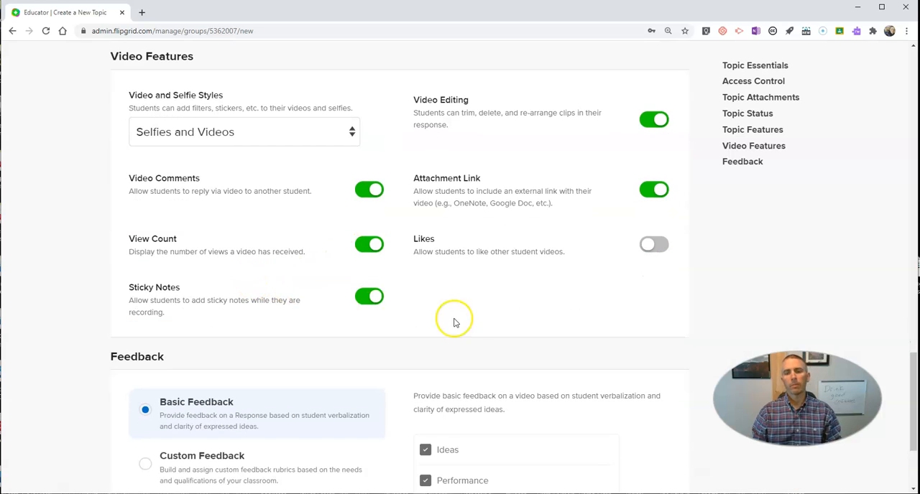
left_click(653, 244)
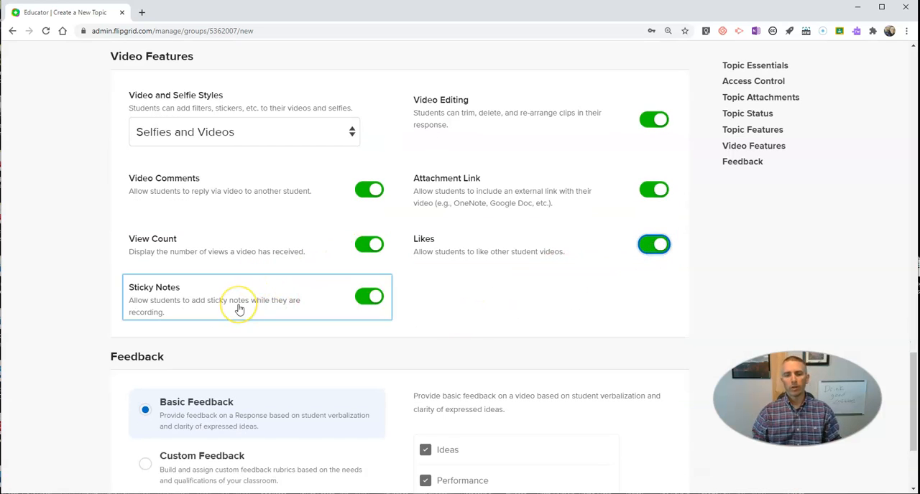
- Create the Summer Learning topic and select its share link
scroll("down", 3)
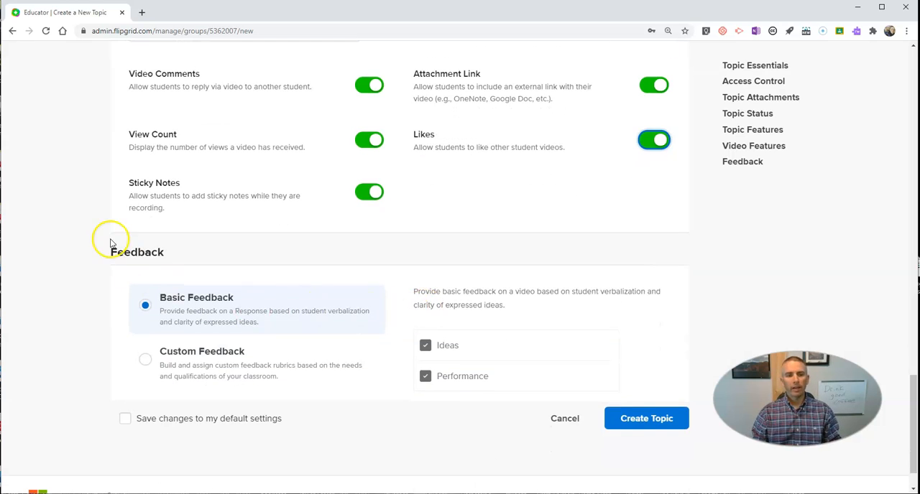
scroll("down", 3)
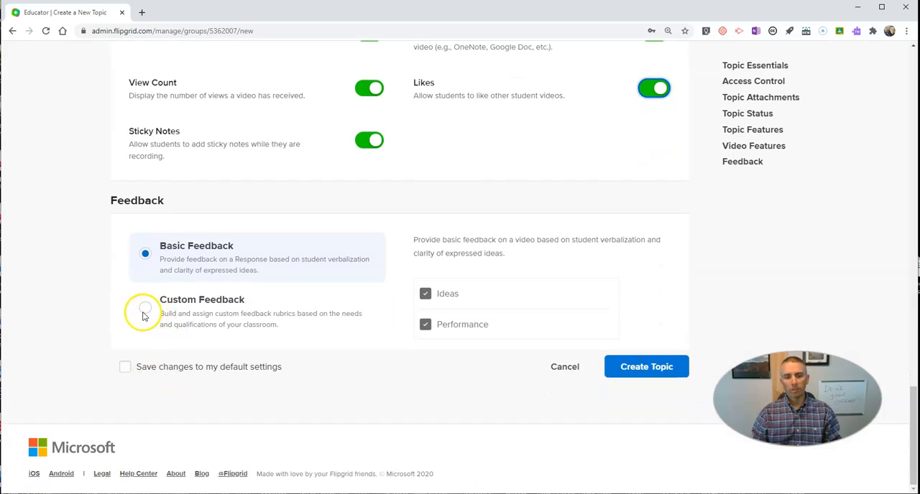
mouse_move(145, 310)
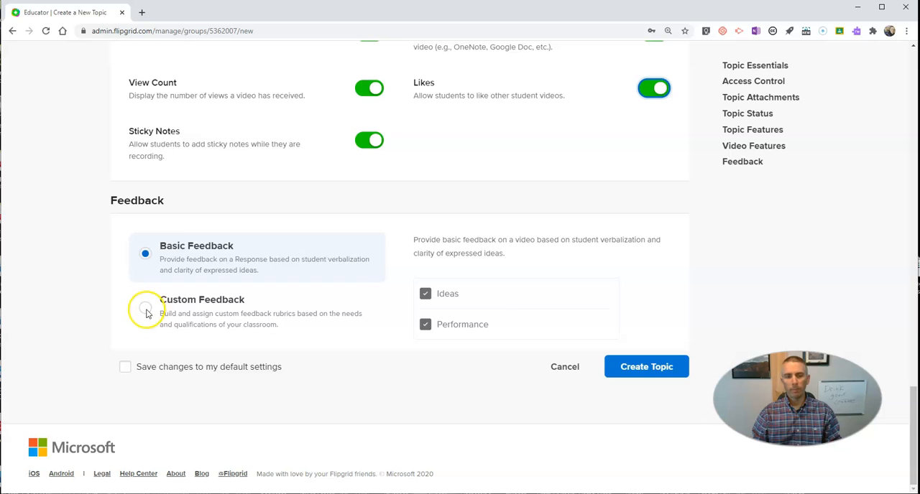
scroll("up", 3)
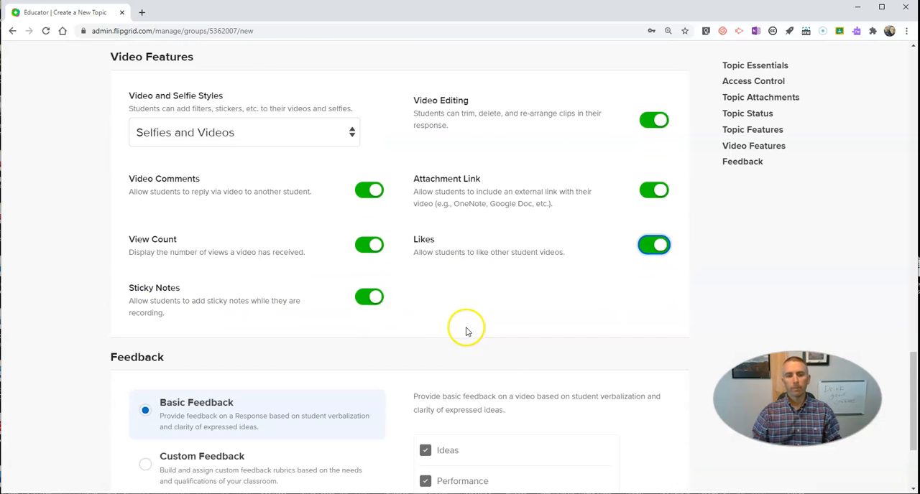
scroll("down", 3)
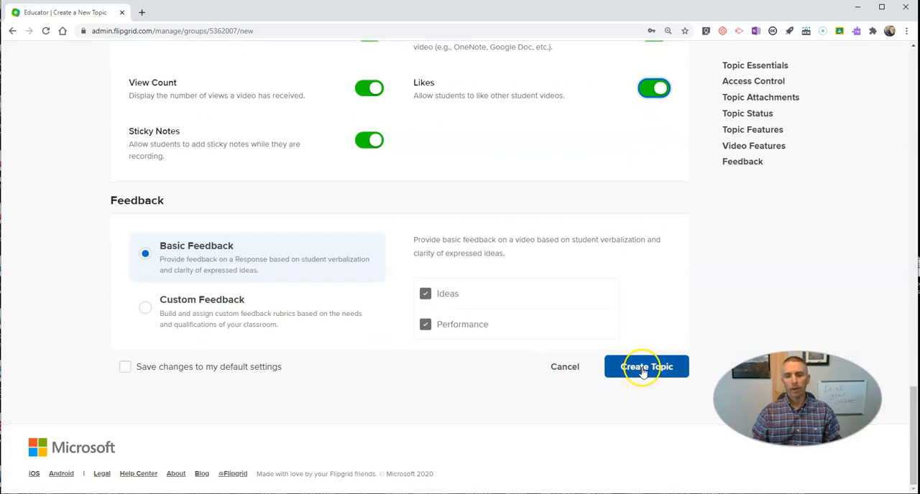
left_click(645, 367)
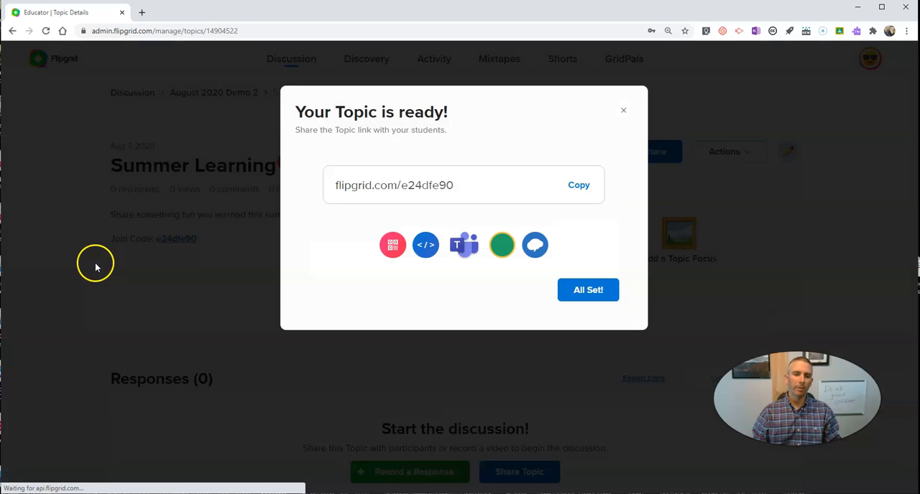
left_click(578, 184)
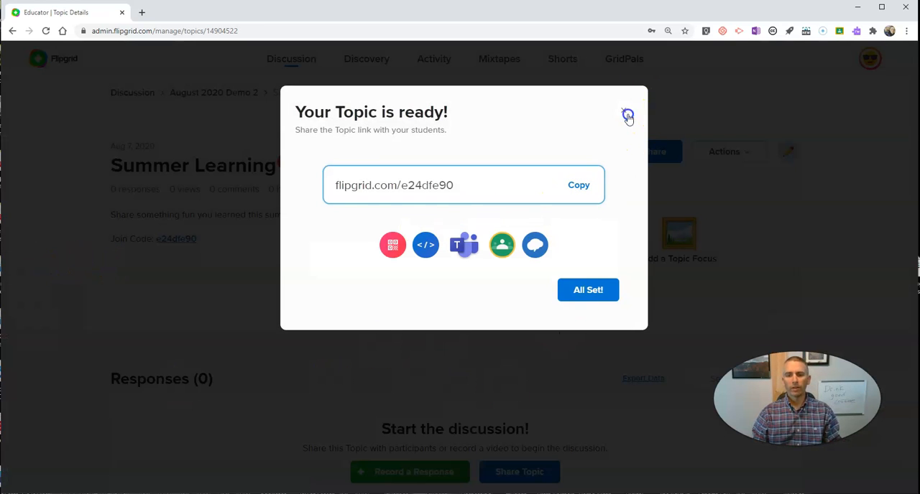
- Dismiss the Your Topic is ready popup to return to the topic page
left_click(628, 116)
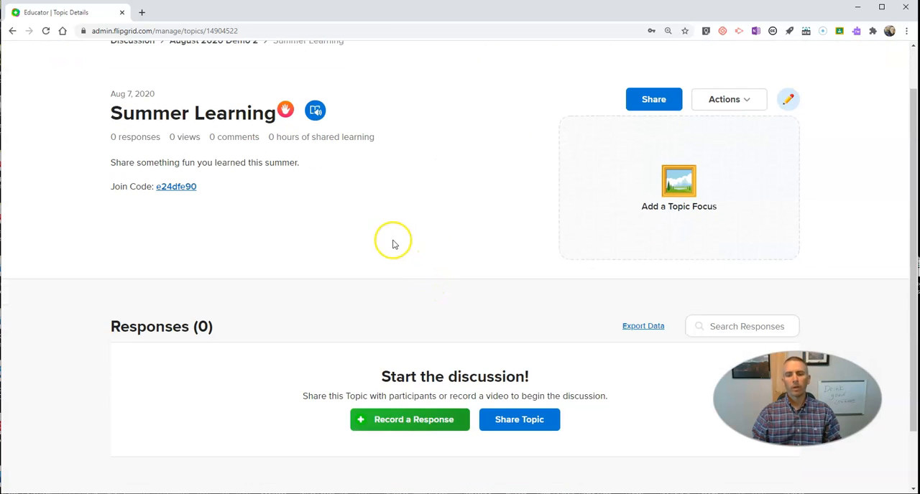
mouse_move(400, 420)
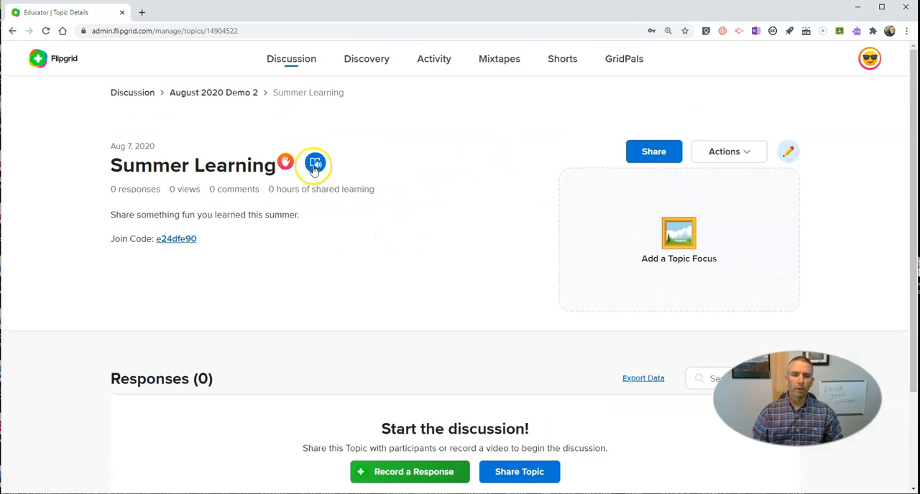
mouse_move(183, 255)
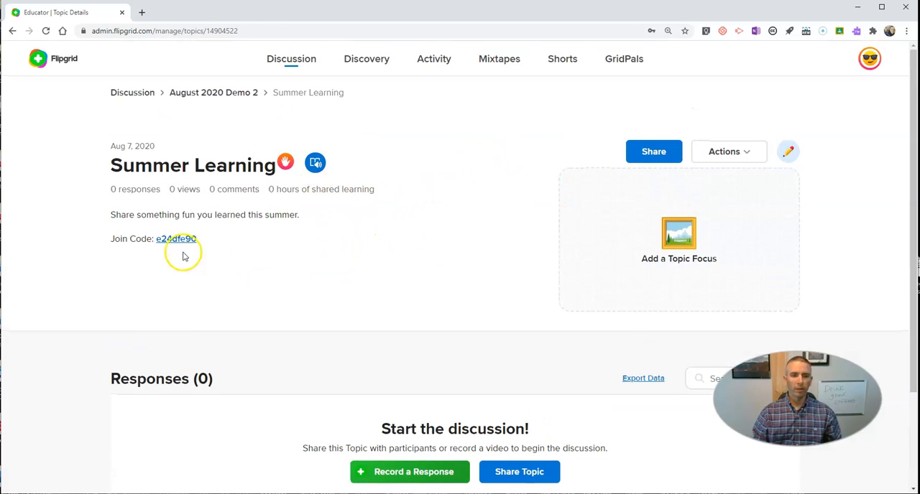
mouse_move(176, 238)
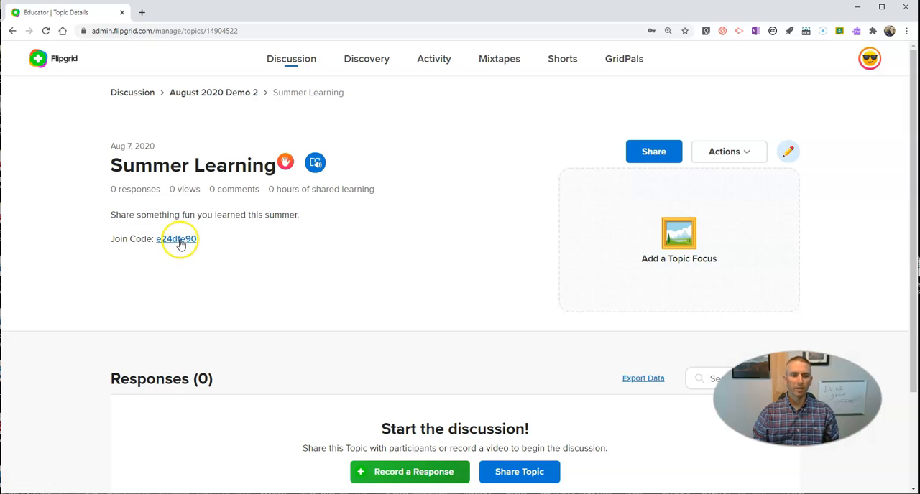
mouse_move(246, 226)
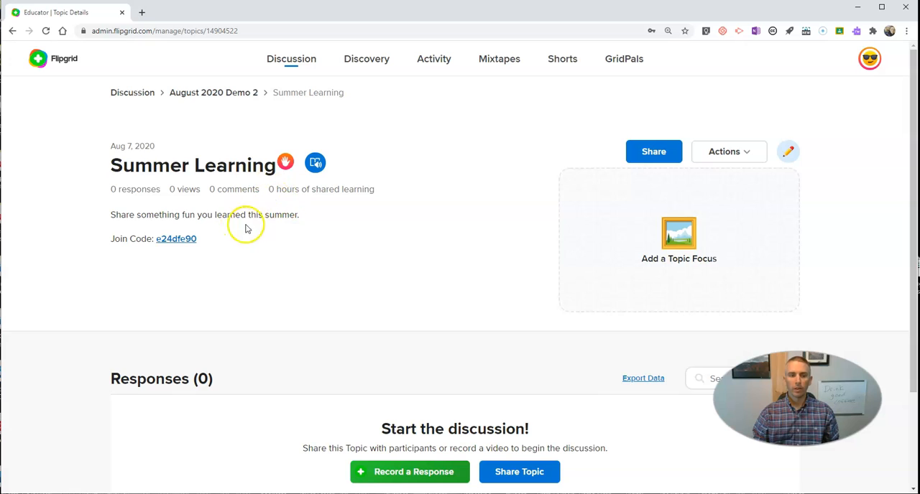
mouse_move(314, 163)
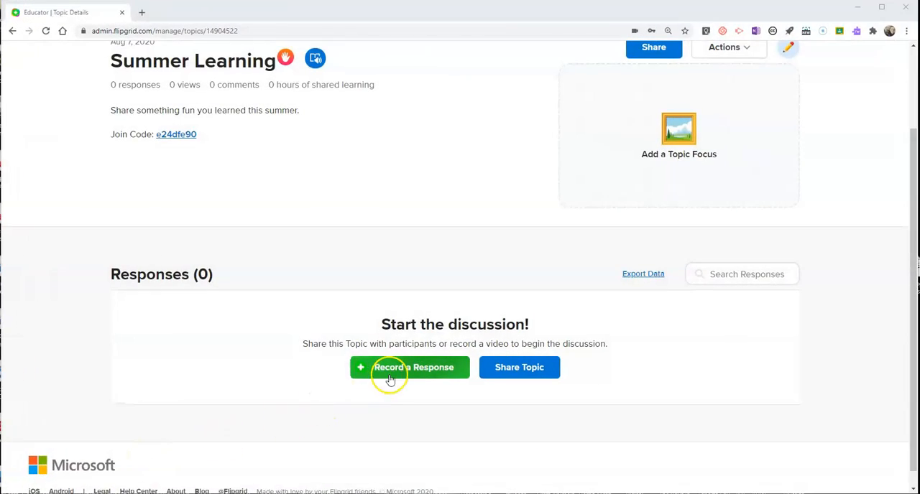
- Record an educator video clip for Summer Learning, pausing with 0:48 remaining
left_click(409, 367)
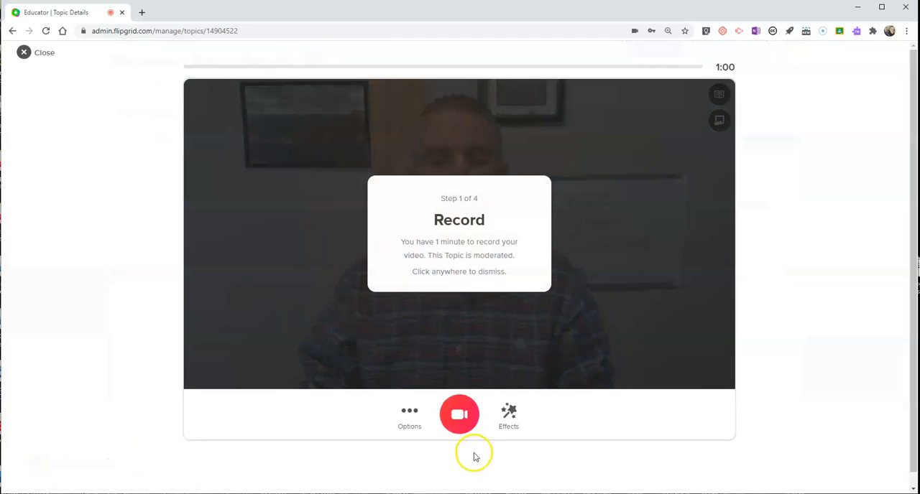
left_click(459, 414)
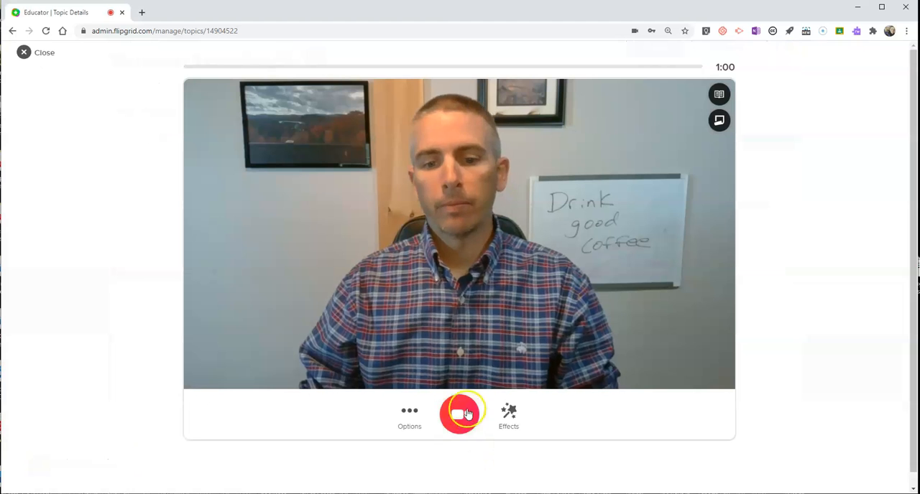
left_click(460, 413)
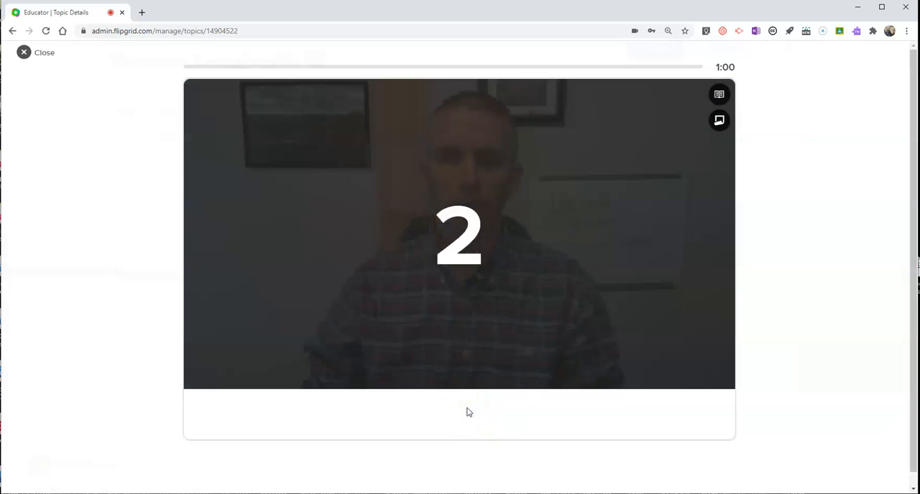
left_click(459, 413)
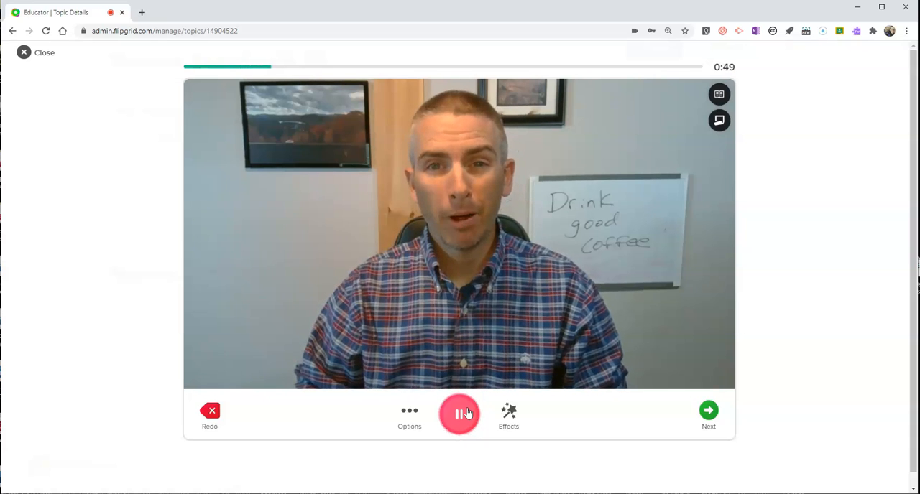
left_click(460, 414)
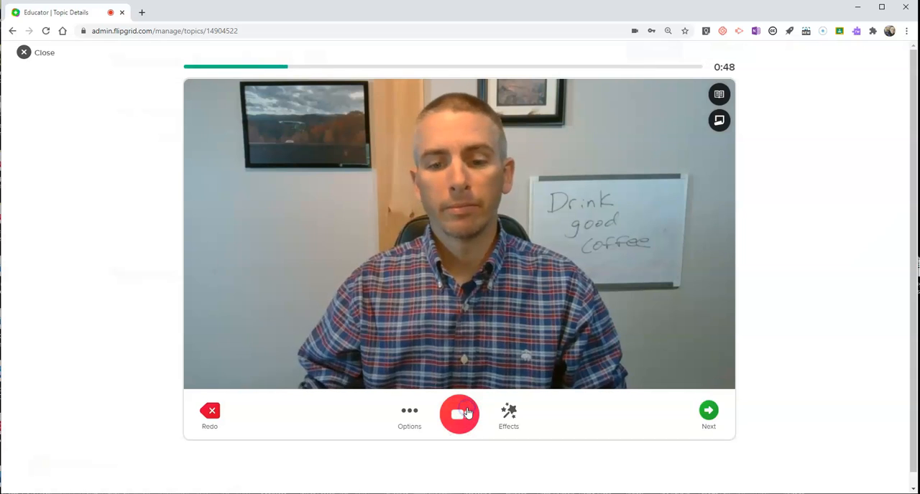
left_click(459, 414)
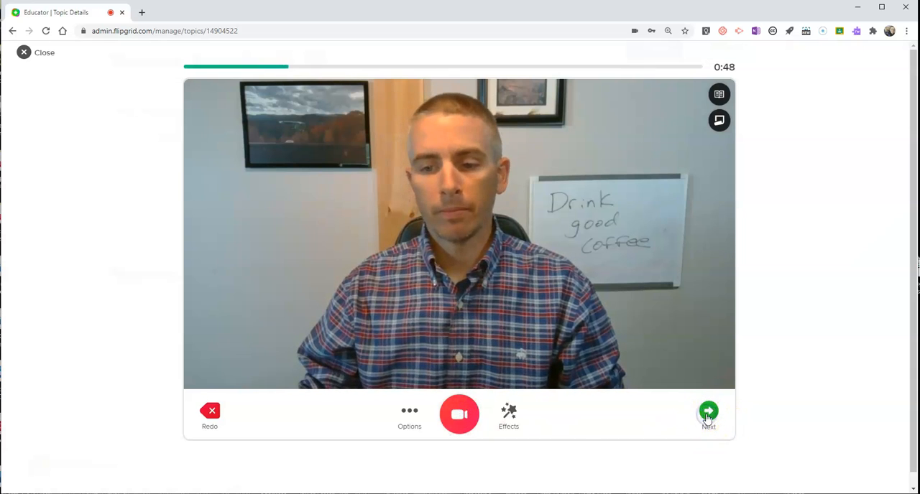
- Review the clip, take a selfie, and submit the response to Summer Learning
left_click(707, 413)
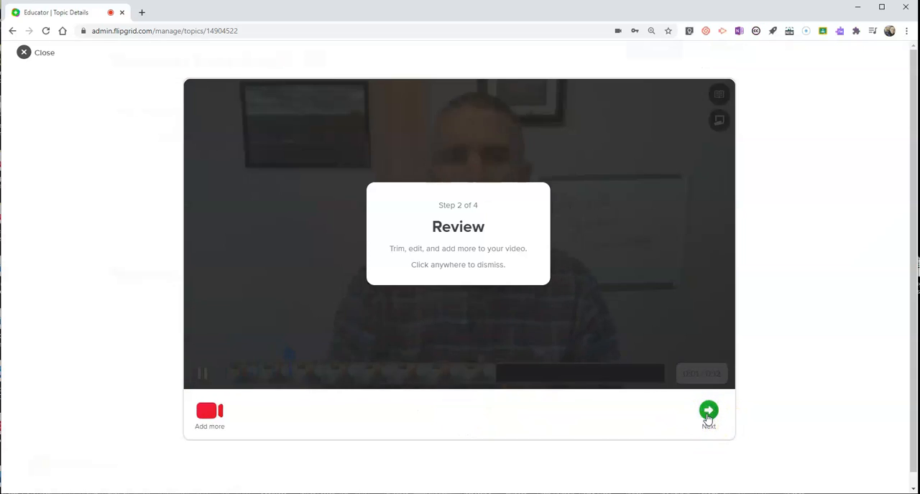
left_click(707, 411)
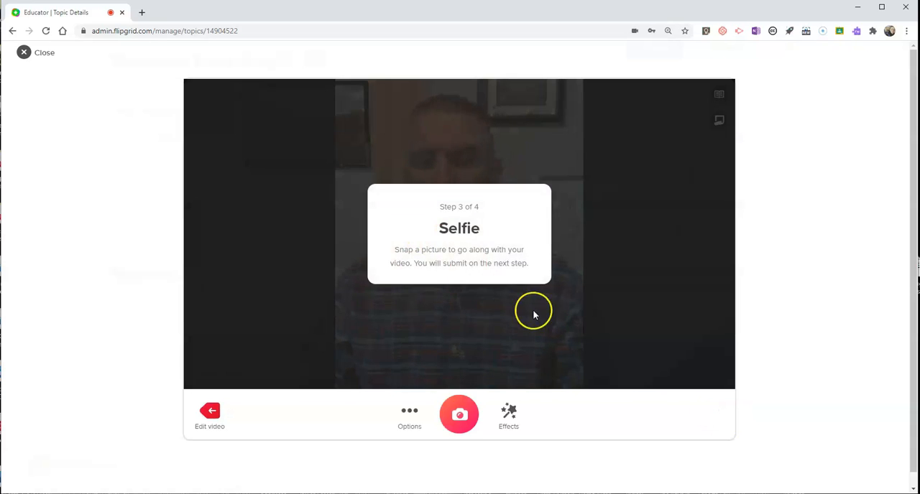
left_click(459, 415)
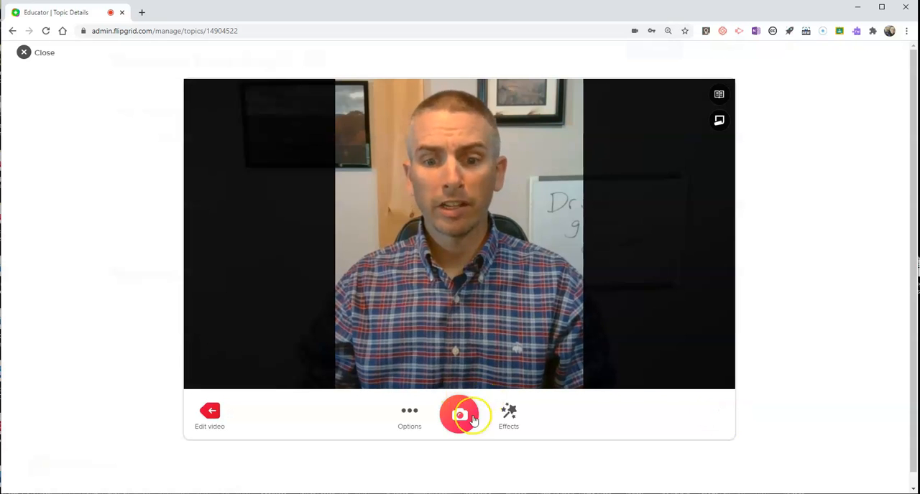
left_click(460, 416)
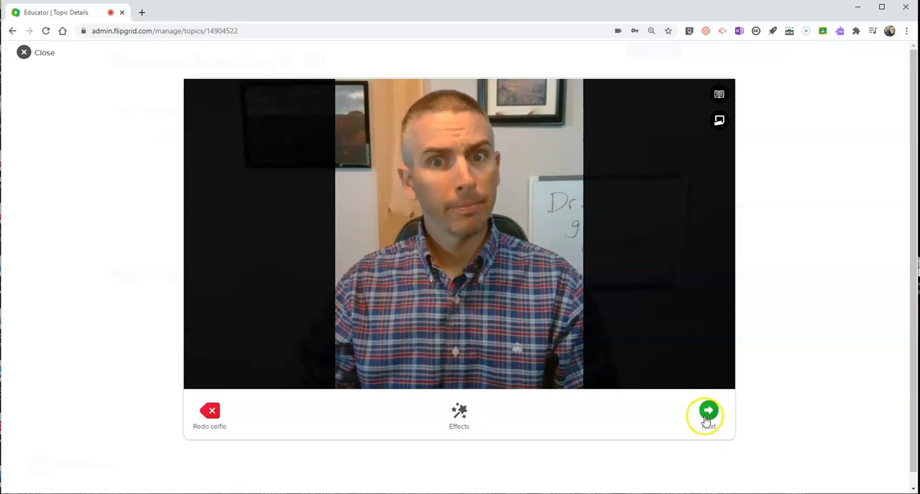
left_click(705, 416)
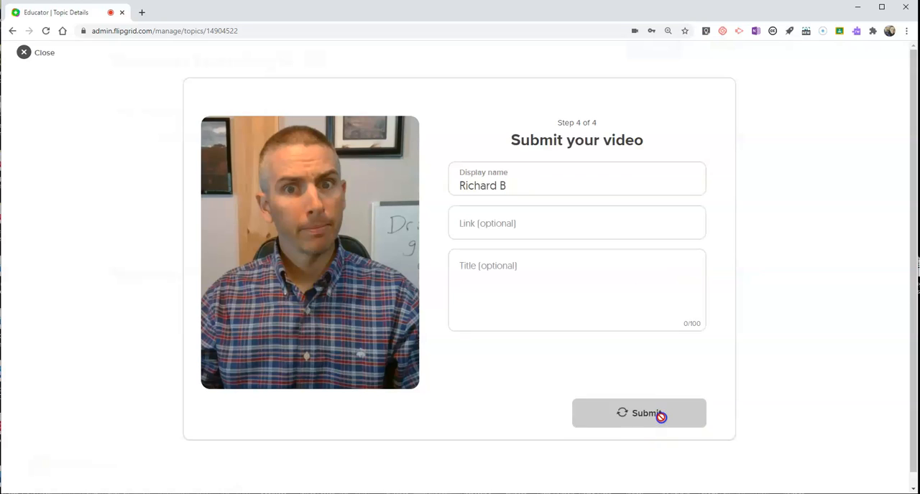
left_click(638, 413)
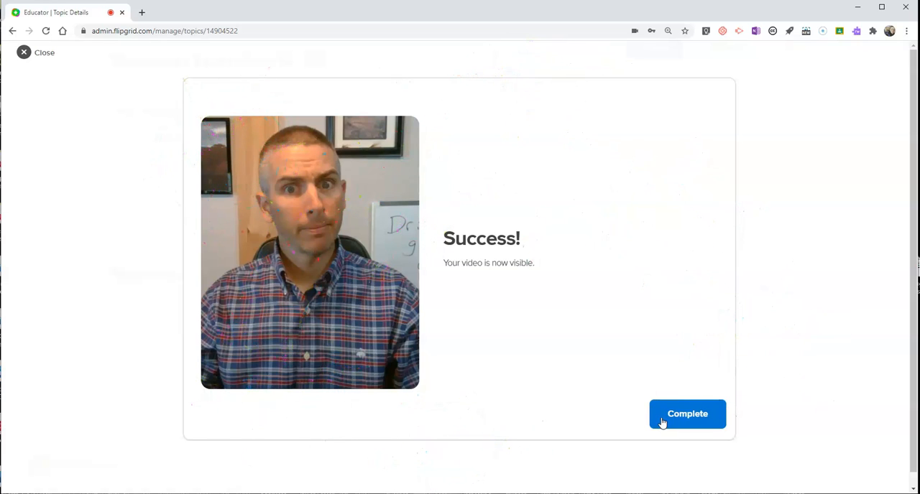
left_click(686, 414)
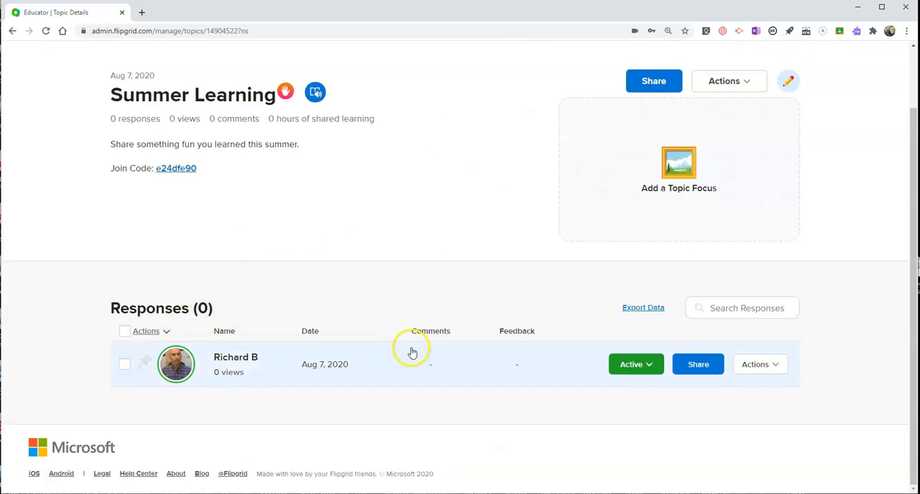
mouse_move(252, 346)
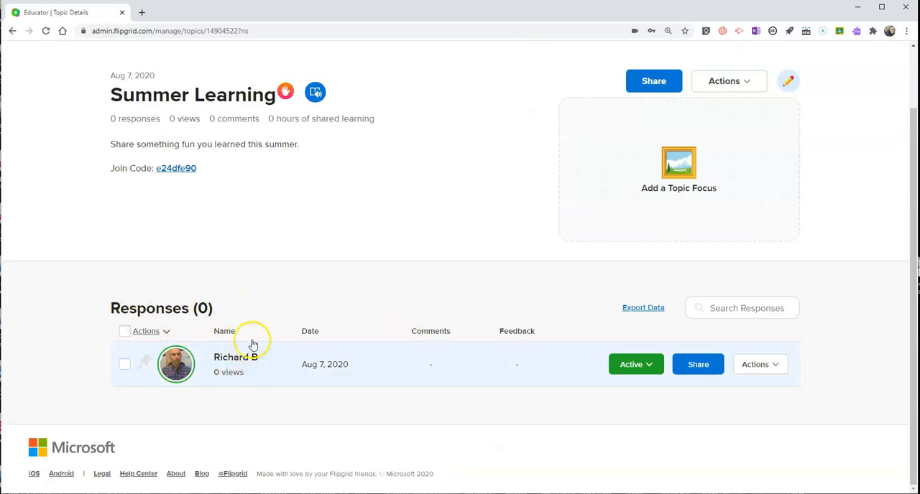
mouse_move(359, 368)
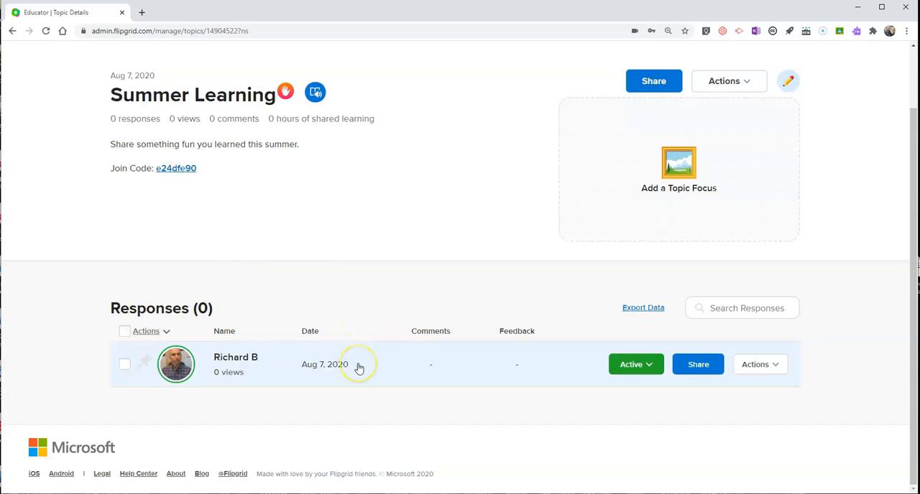
scroll("up", 3)
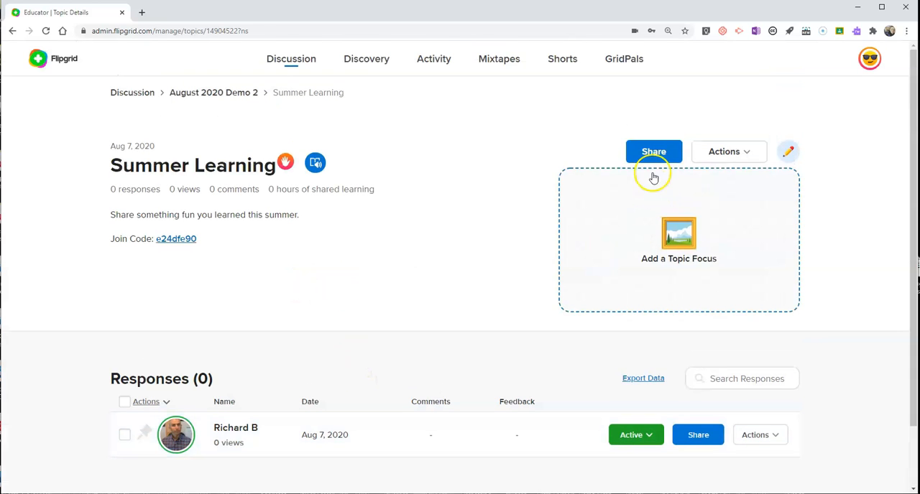
left_click(653, 151)
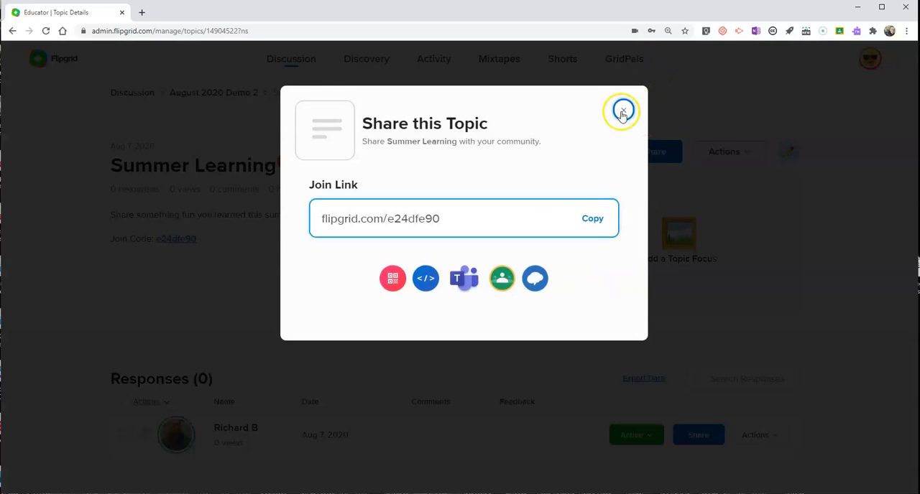
left_click(621, 112)
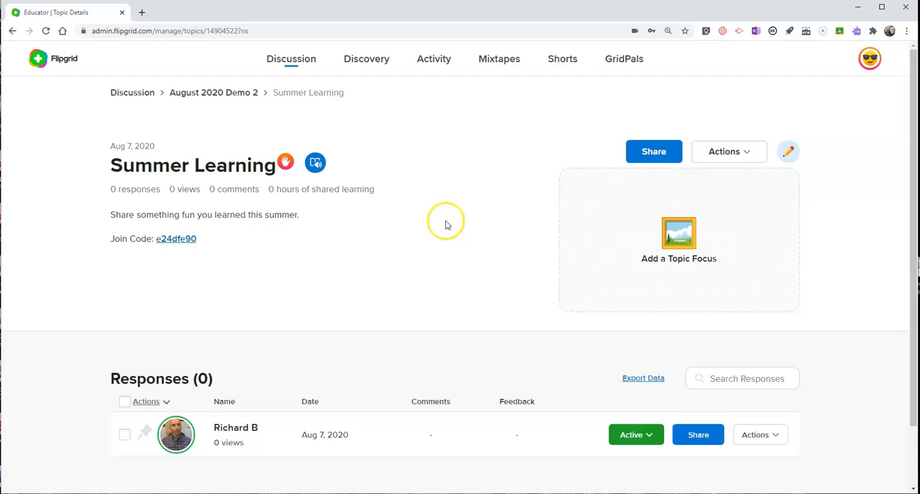
mouse_move(493, 20)
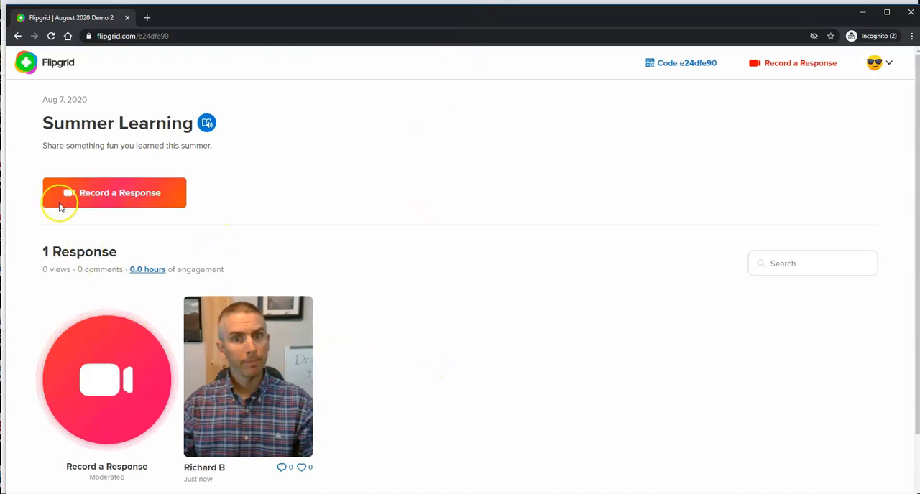
mouse_move(96, 146)
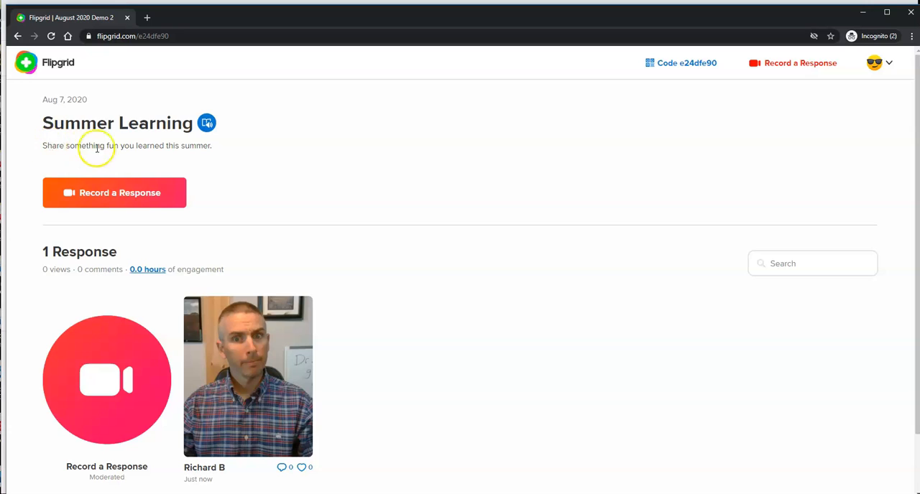
mouse_move(180, 164)
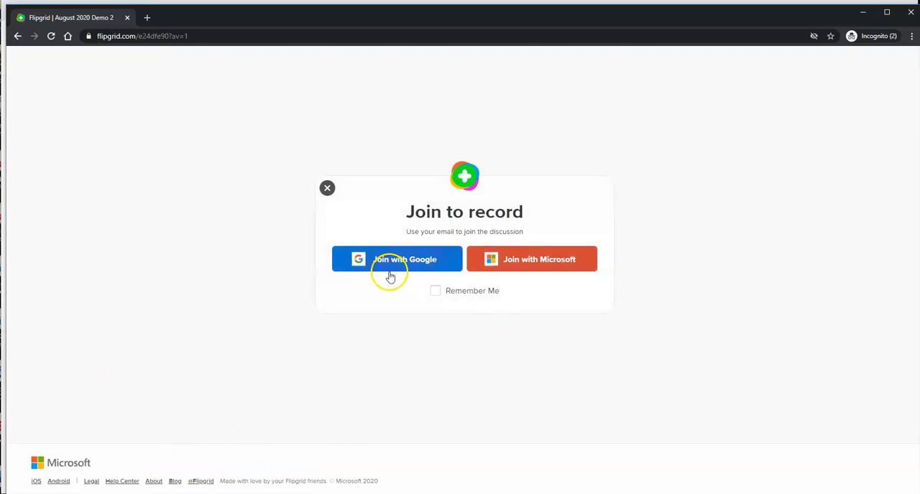
left_click(396, 259)
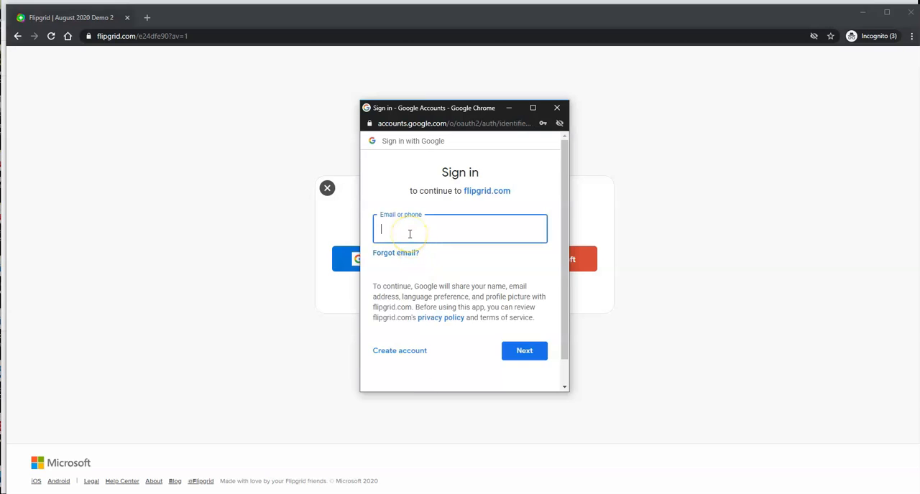
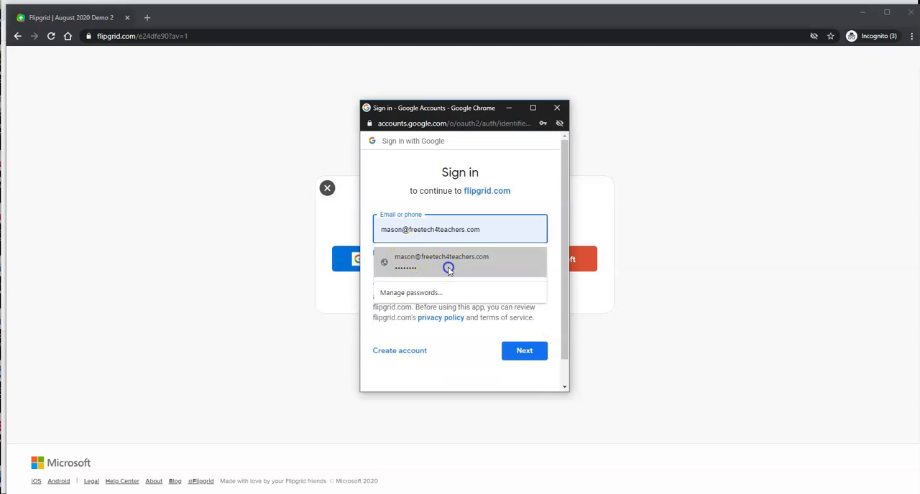
left_click(448, 262)
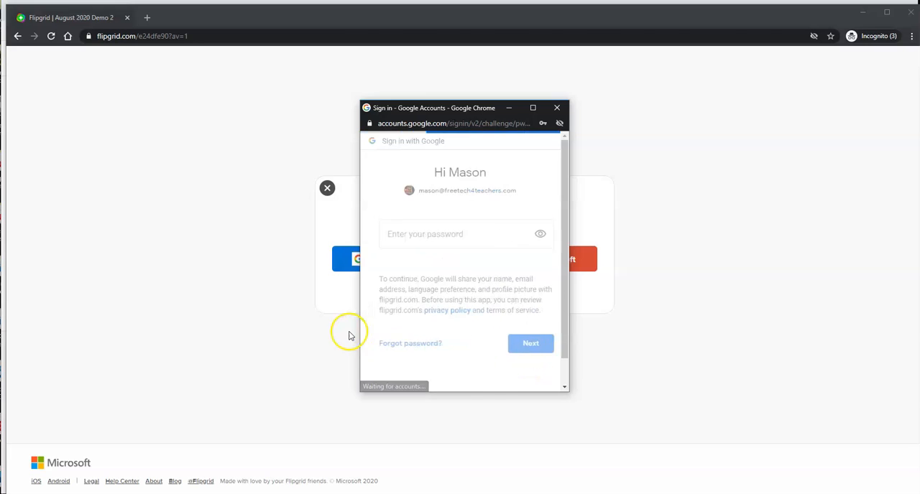
type("password")
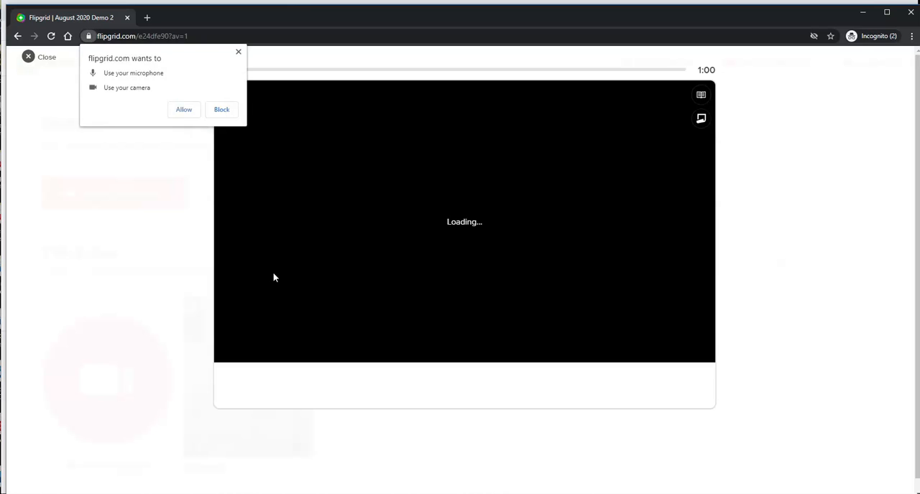
- Allow camera and microphone access, then record a short clip and pause it
left_click(183, 109)
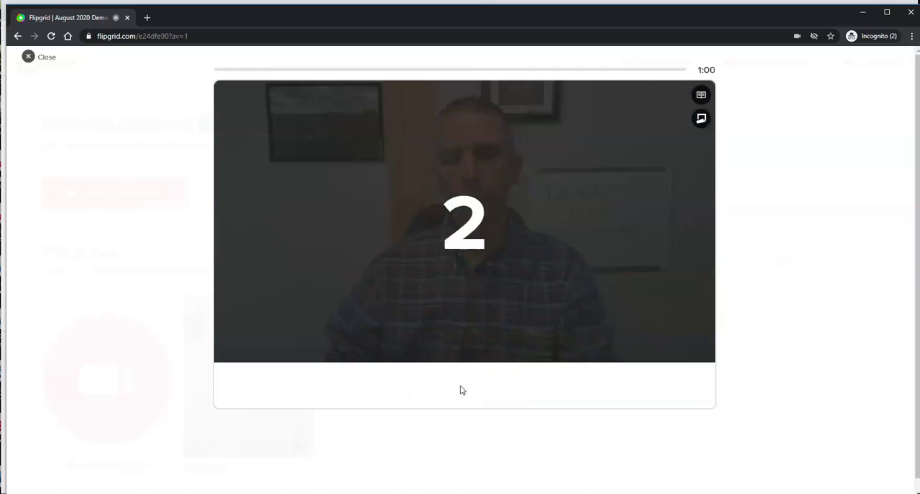
left_click(464, 383)
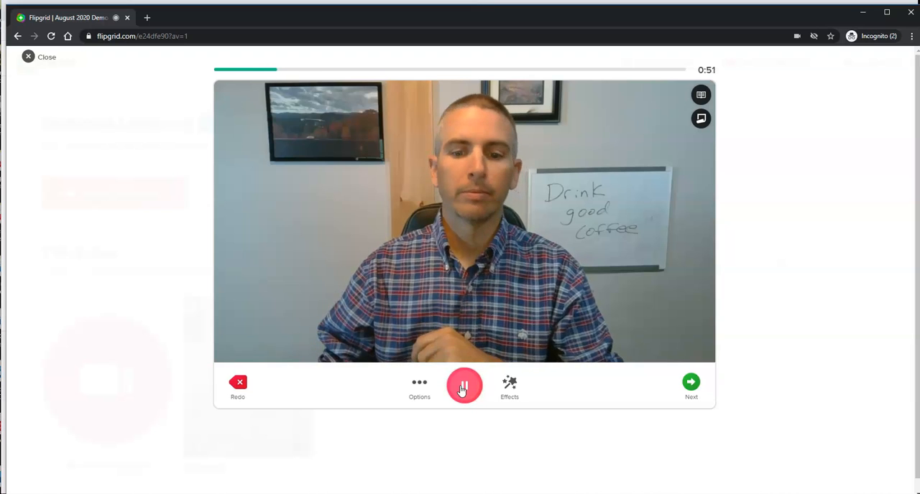
left_click(464, 386)
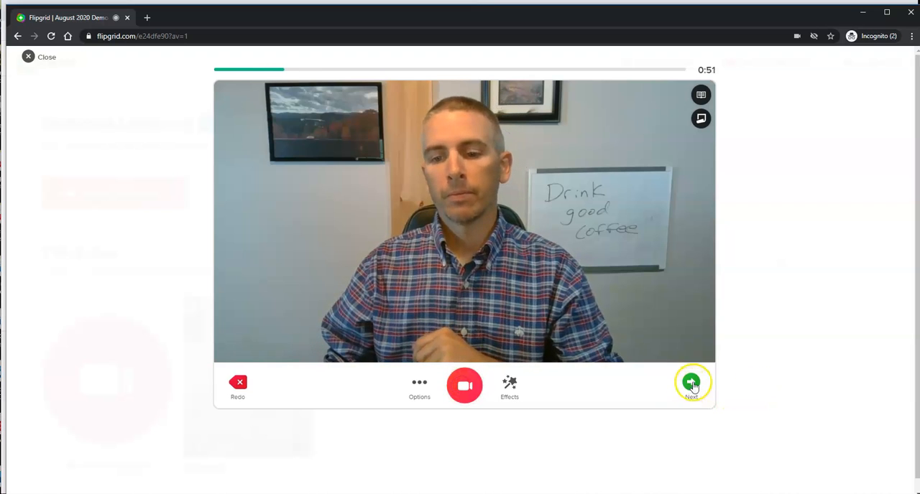
- Add an enlarged grinning emoji sticker over the face, then proceed to review the clip
left_click(419, 386)
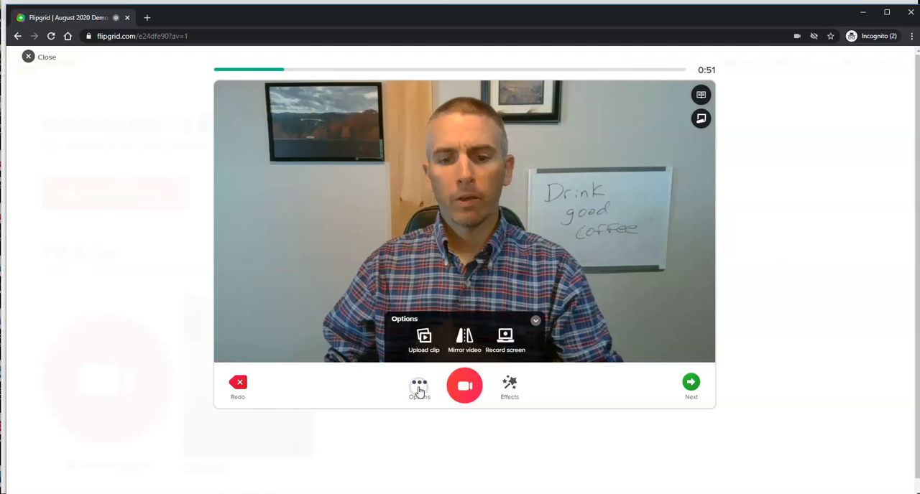
mouse_move(424, 352)
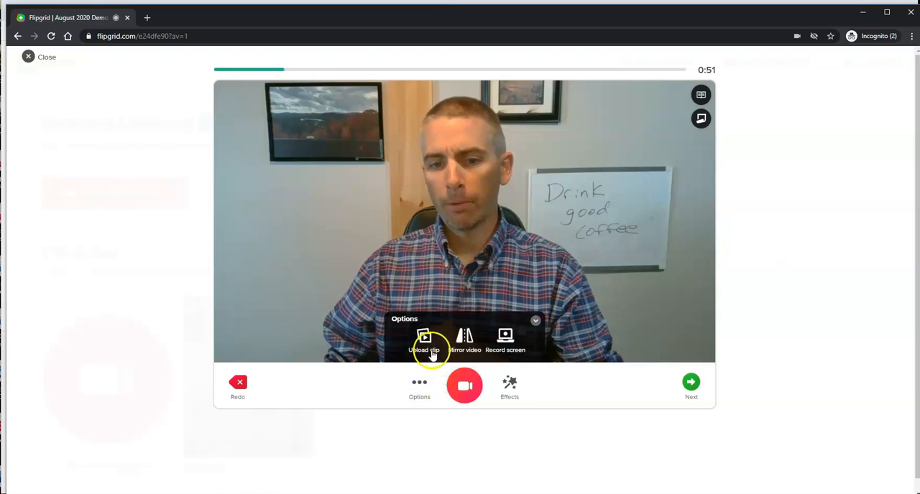
left_click(509, 385)
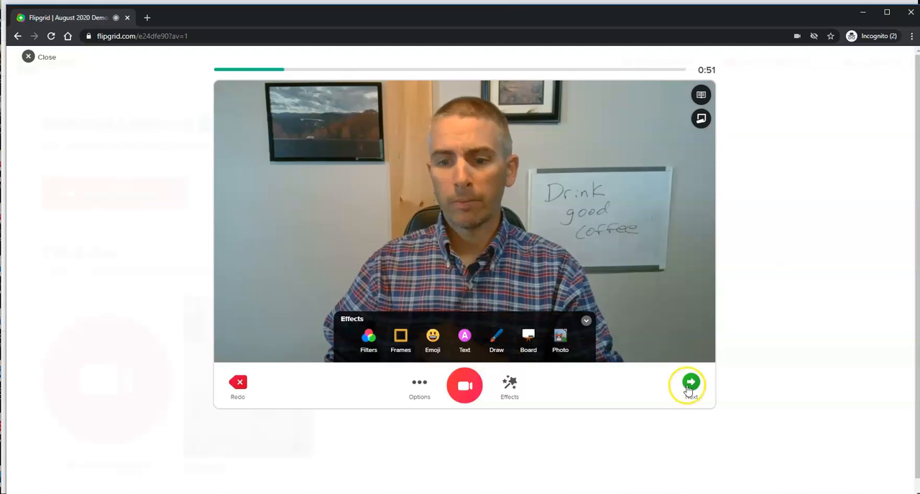
left_click(432, 337)
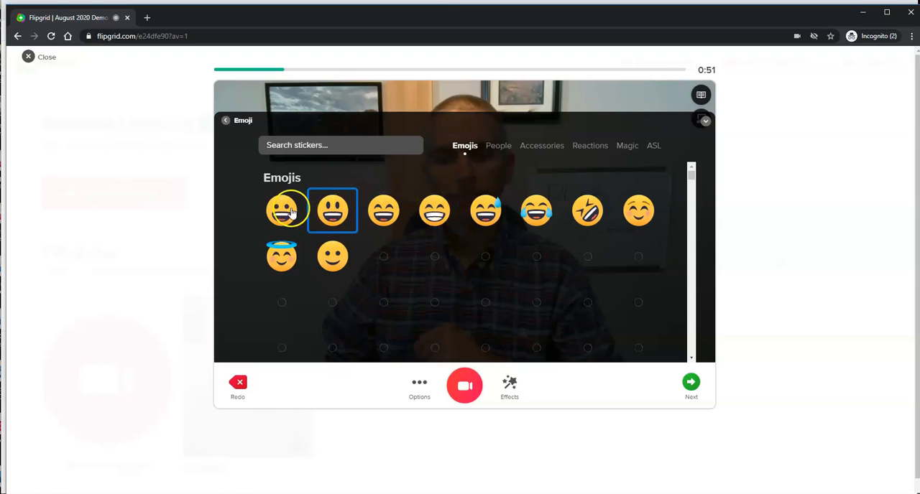
left_click(332, 209)
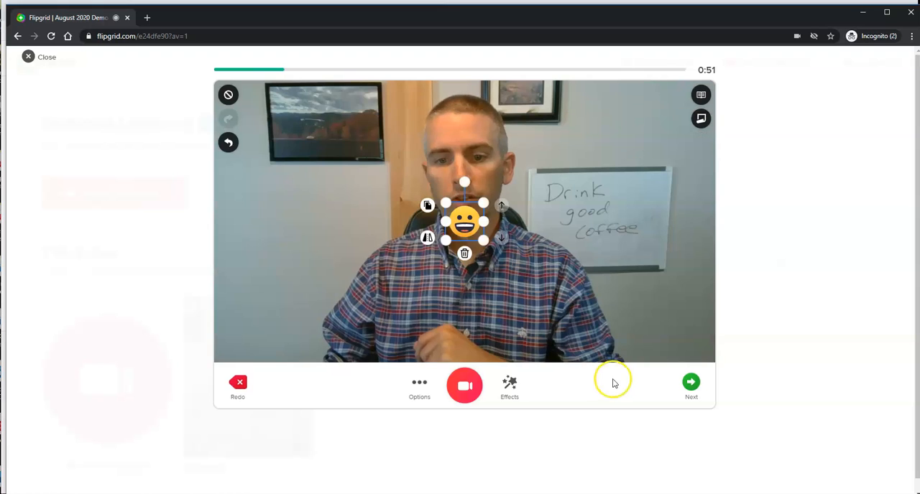
left_click_drag(464, 221, 457, 156)
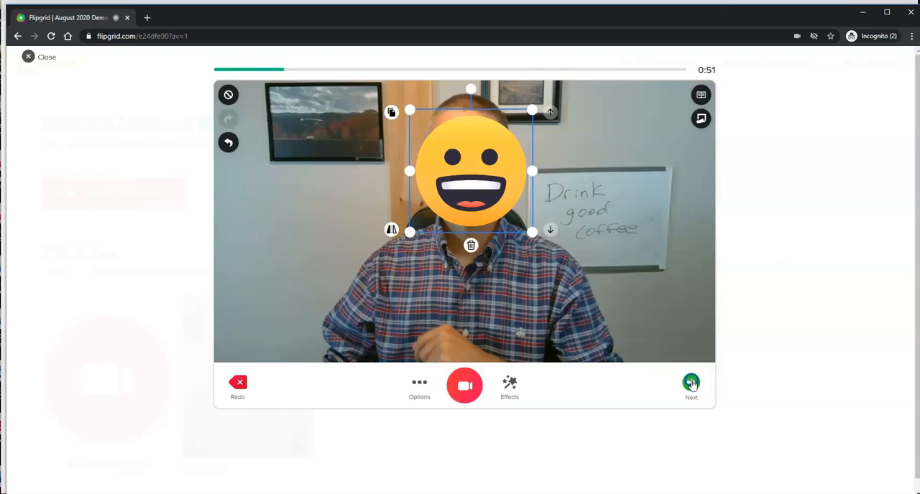
left_click(690, 384)
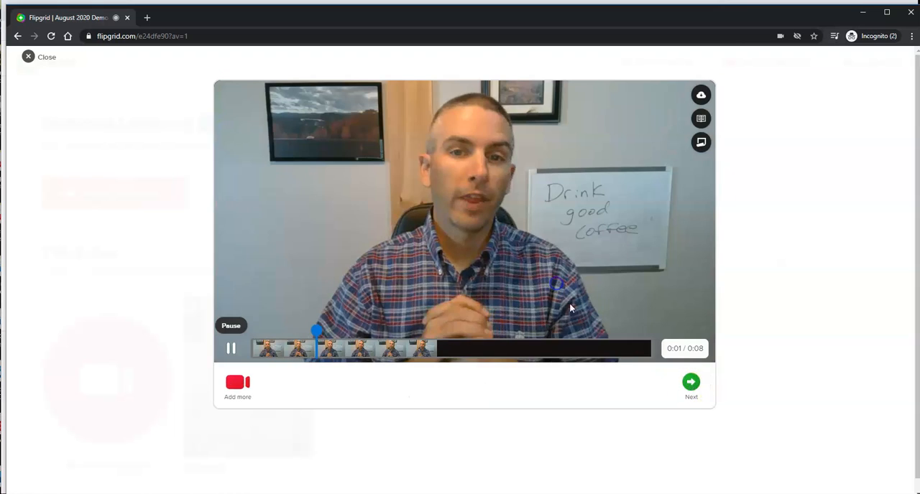
- Accept the recorded clip and take a selfie for the response
left_click(690, 382)
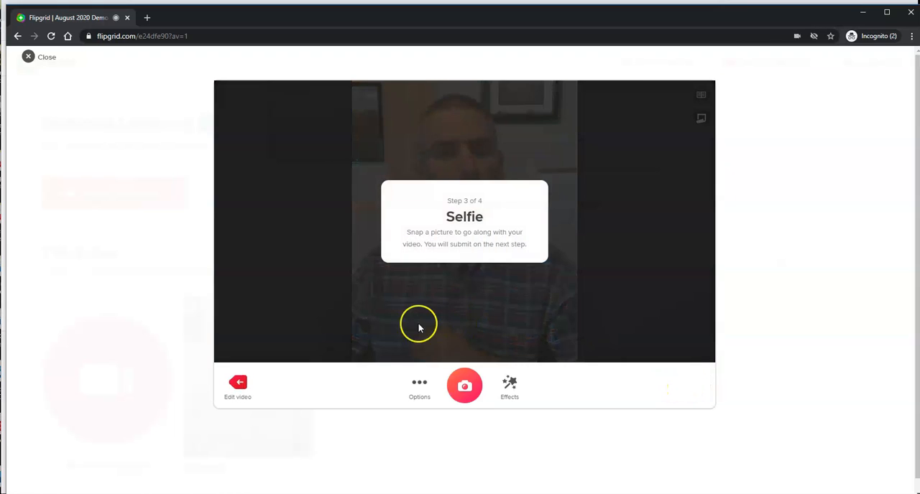
left_click(464, 387)
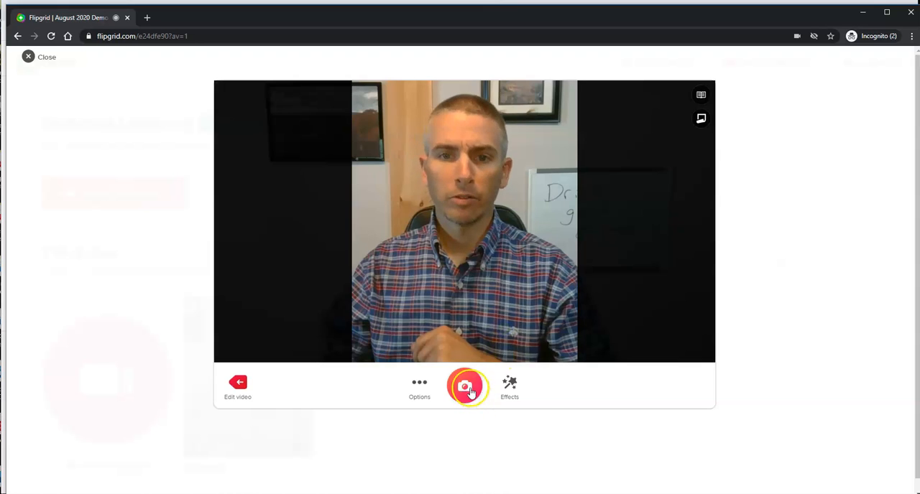
left_click(465, 387)
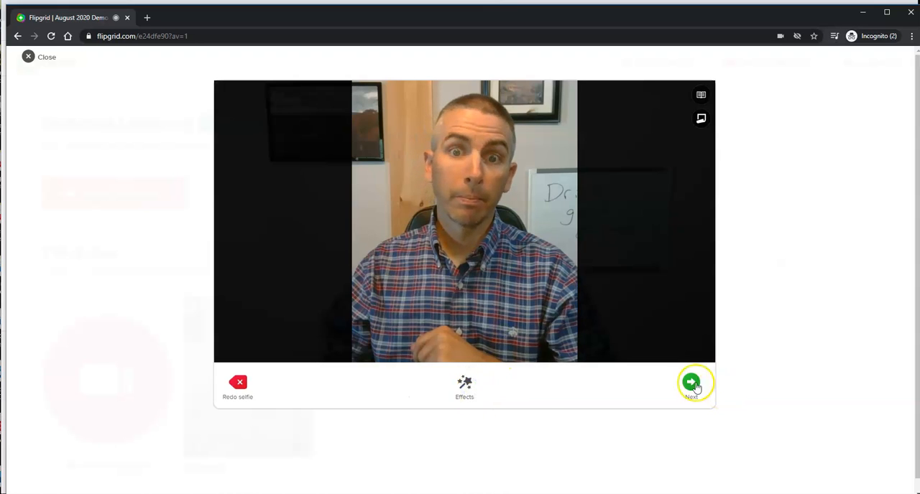
left_click(691, 385)
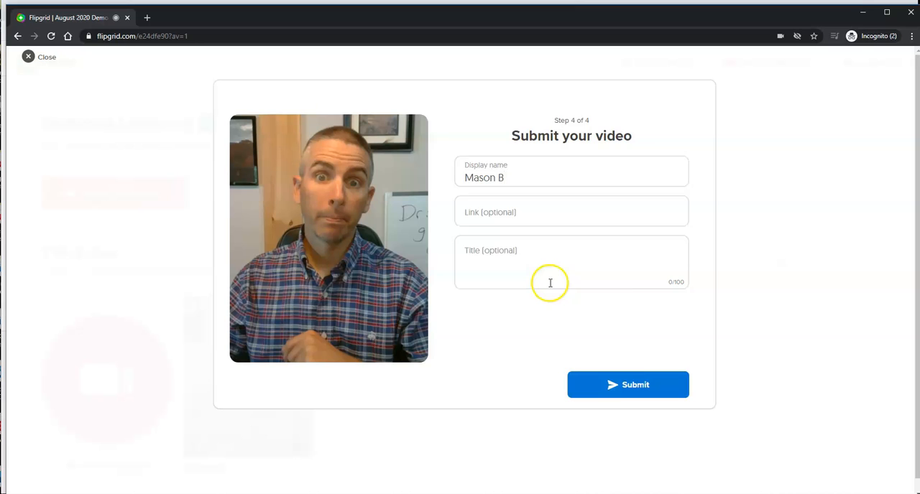
- Submit the student's response and complete the Success screen
left_click(627, 385)
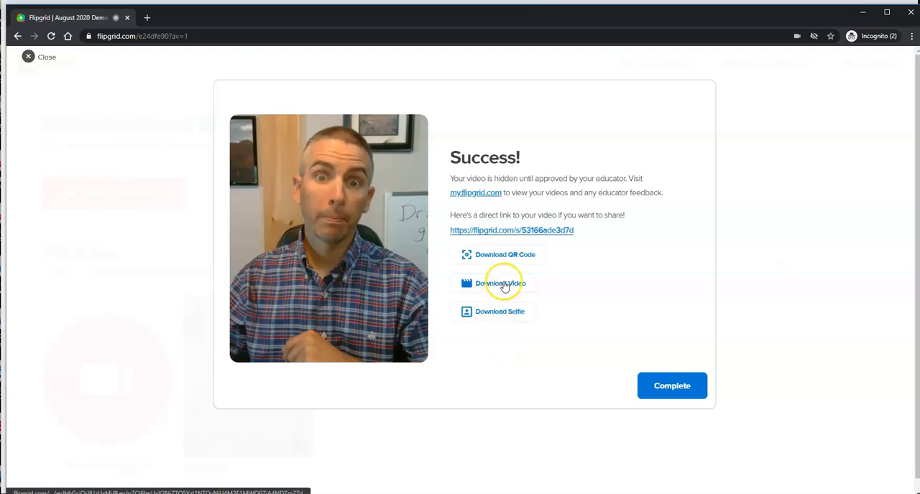
mouse_move(504, 330)
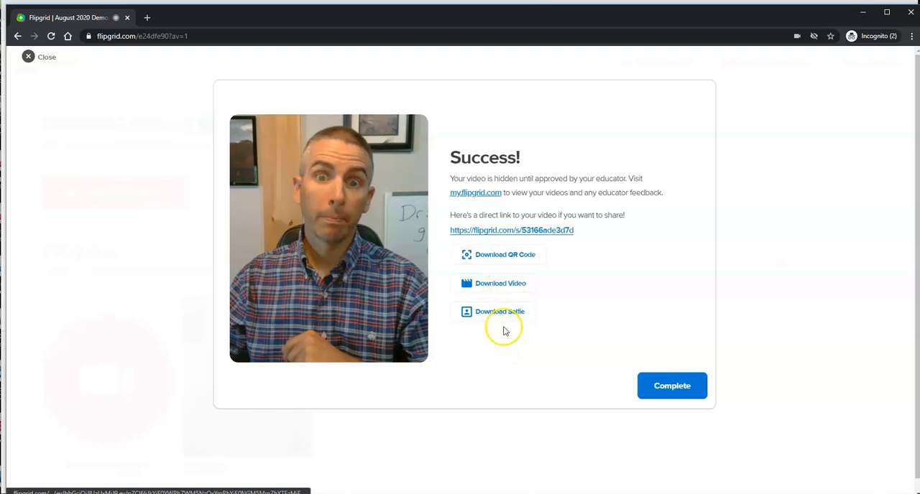
mouse_move(692, 411)
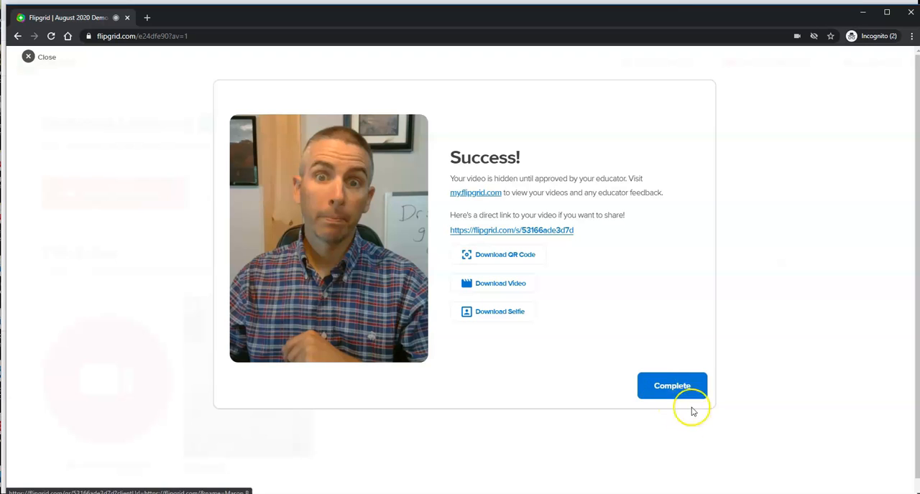
left_click(671, 386)
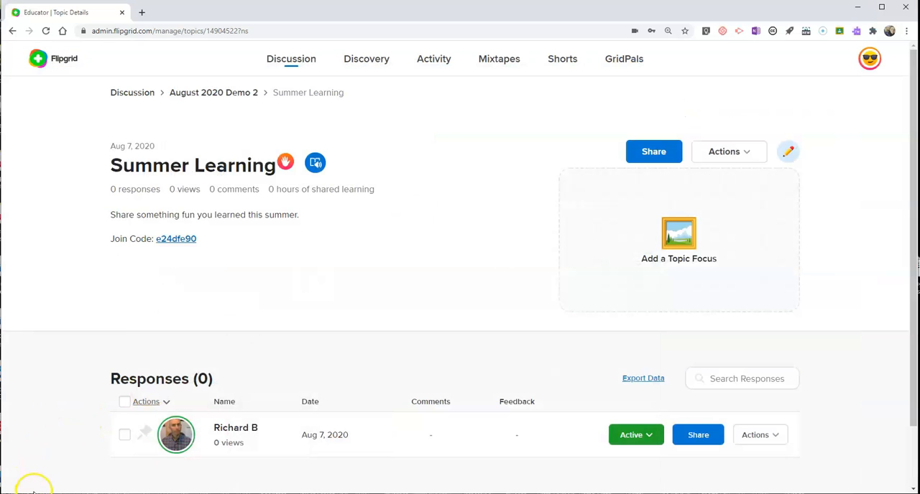
mouse_move(77, 438)
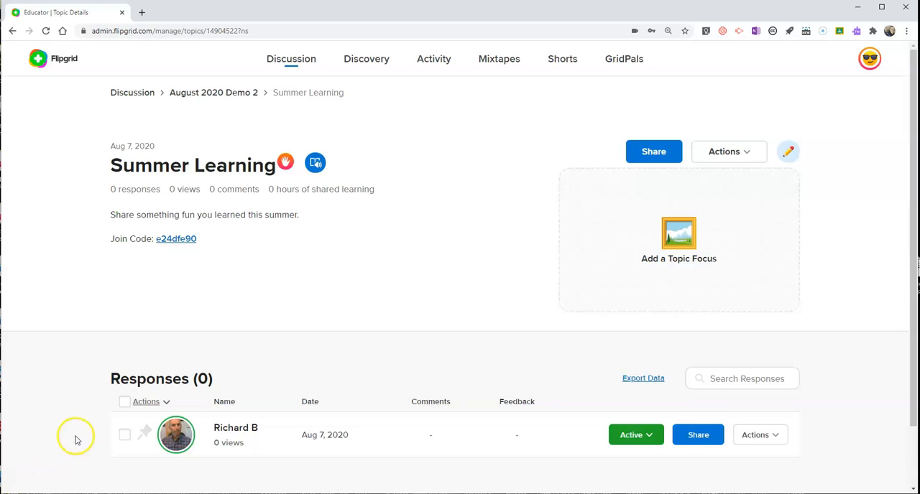